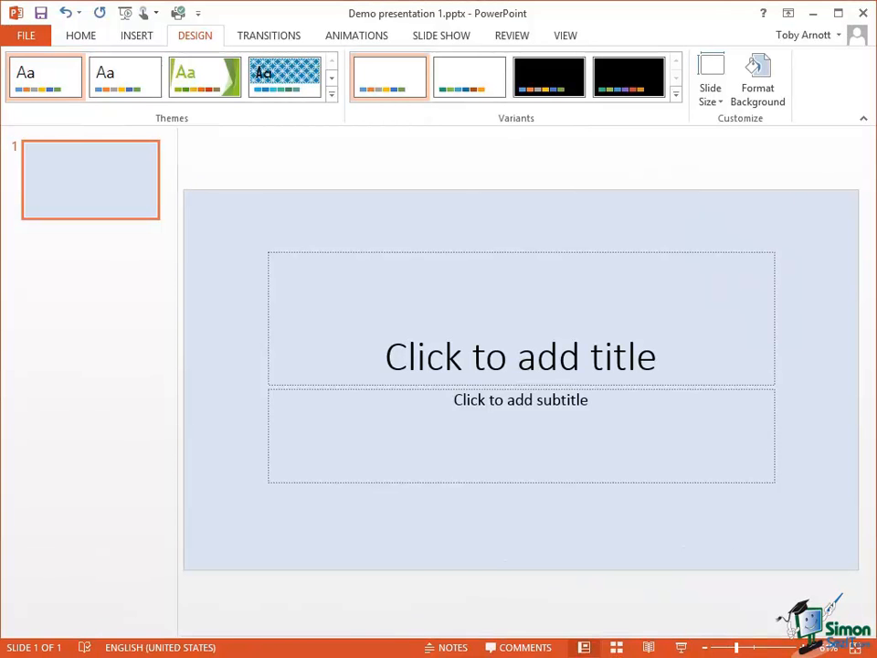
mouse_move(304, 416)
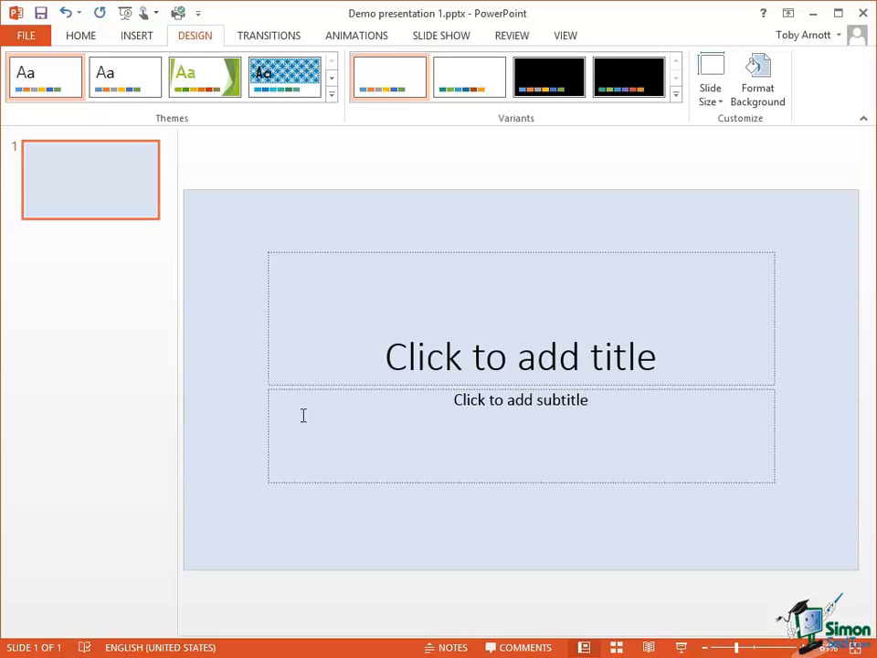
mouse_move(204, 519)
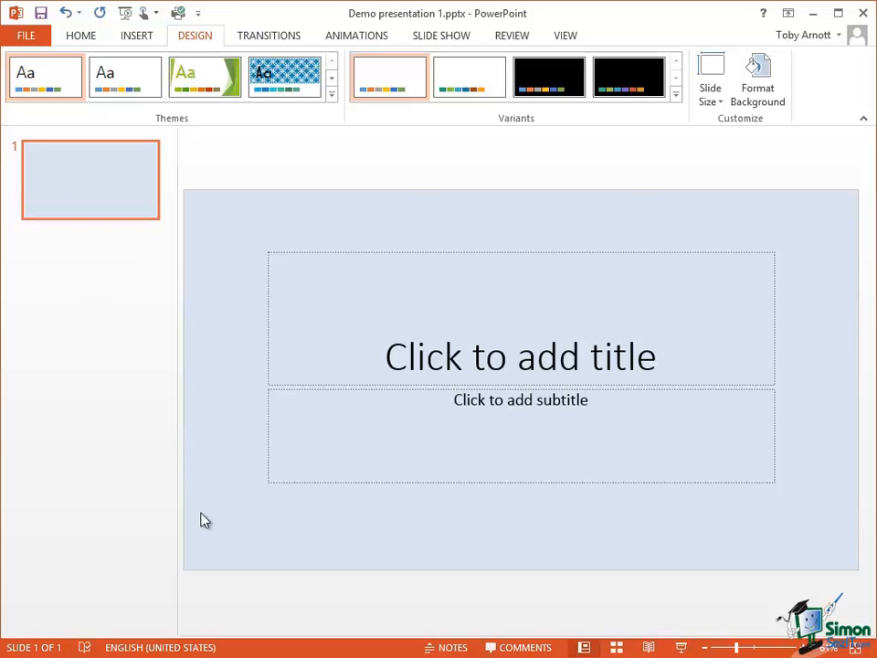
mouse_move(544, 636)
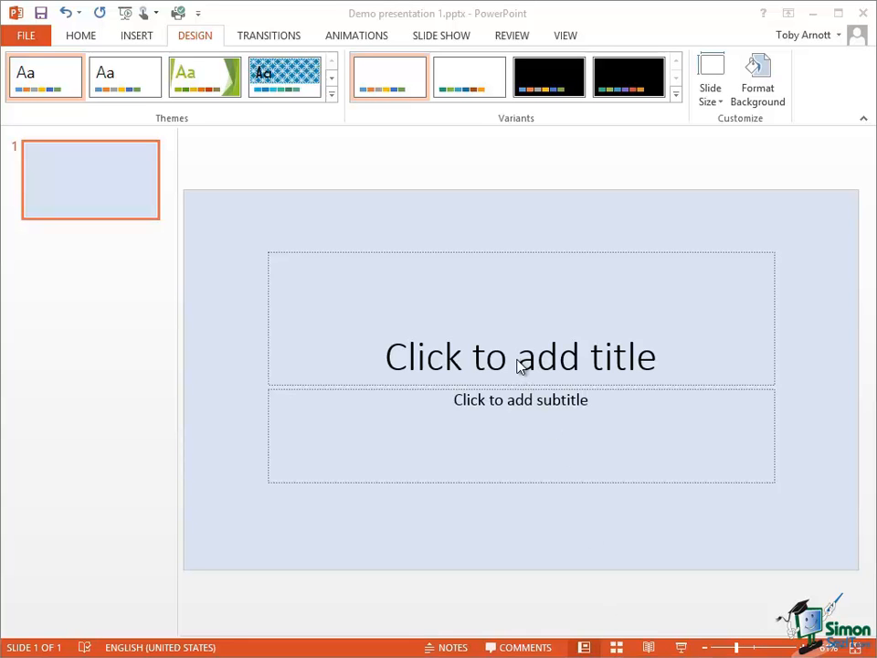
Enter 'My First Presentation' in the first slide's title placeholder.
left_click(519, 356)
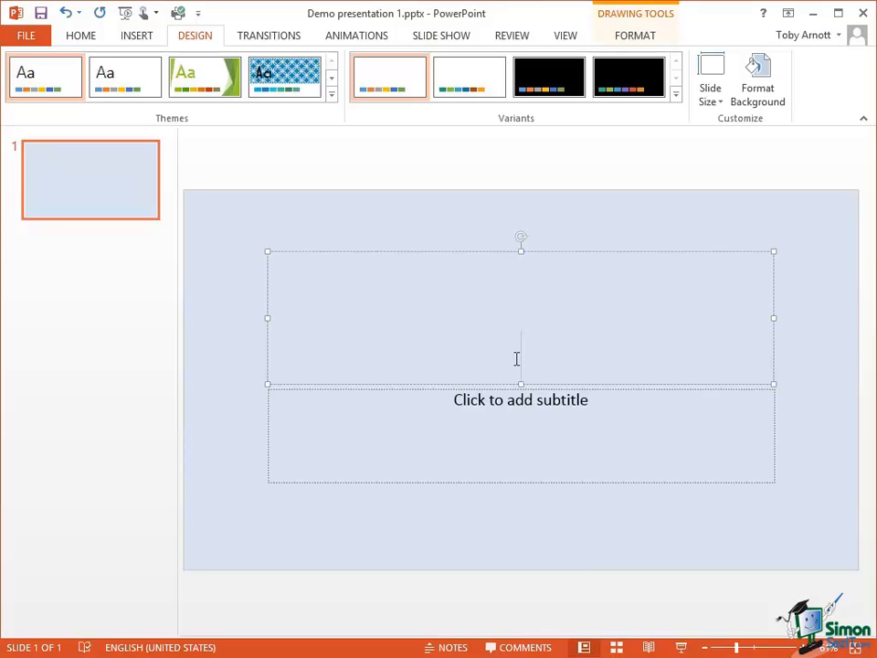
type("M")
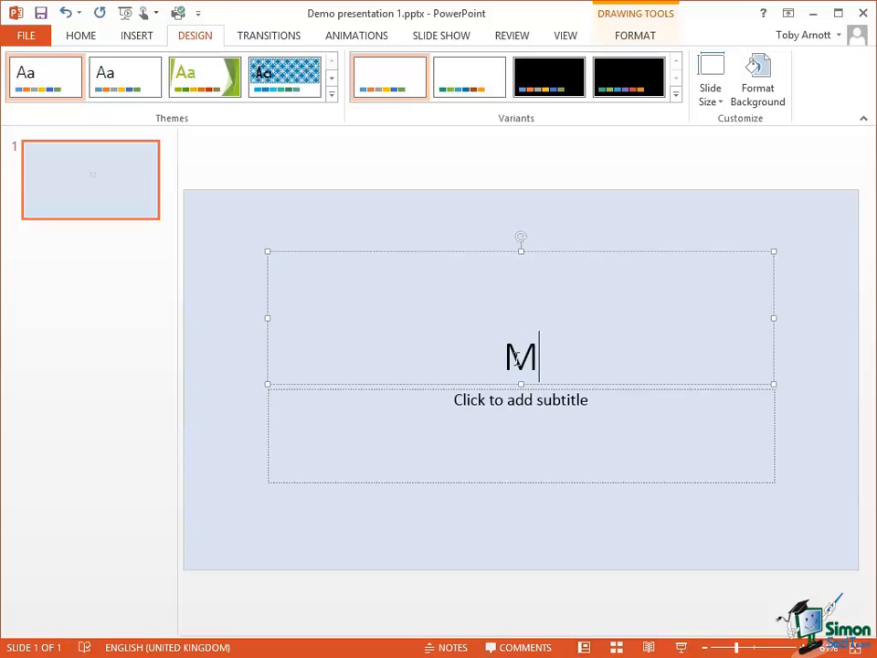
type("y First")
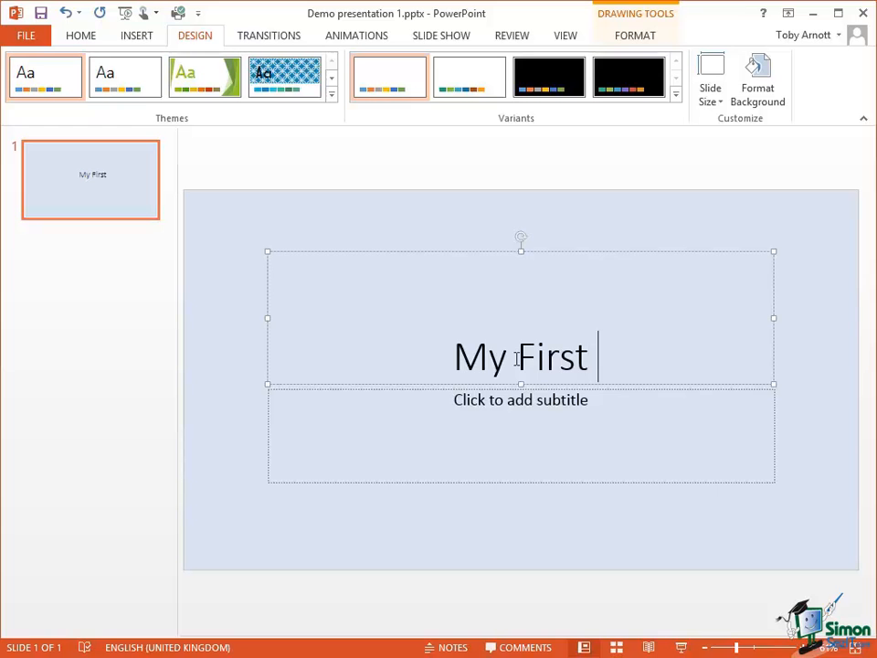
type("Present")
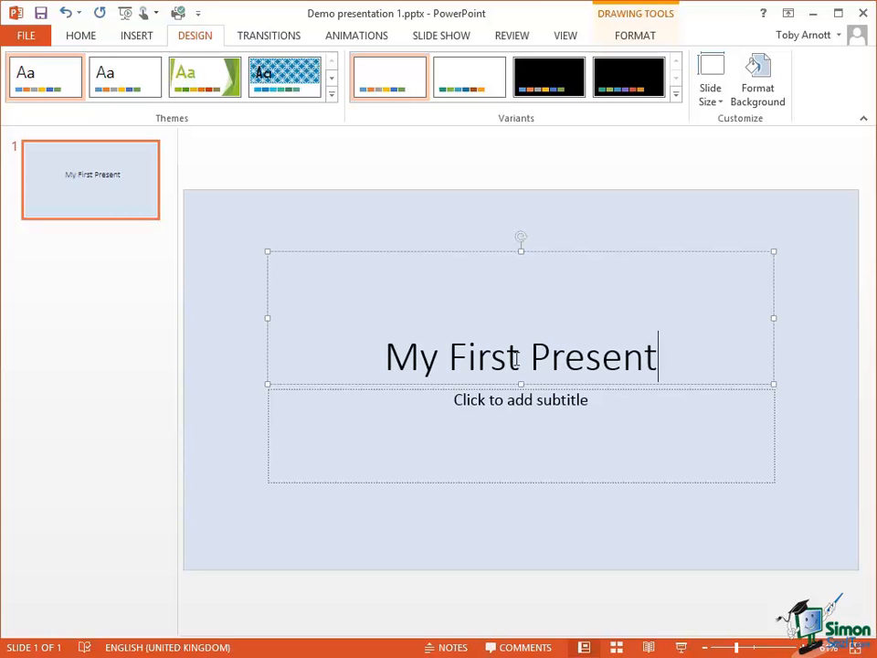
type("ation")
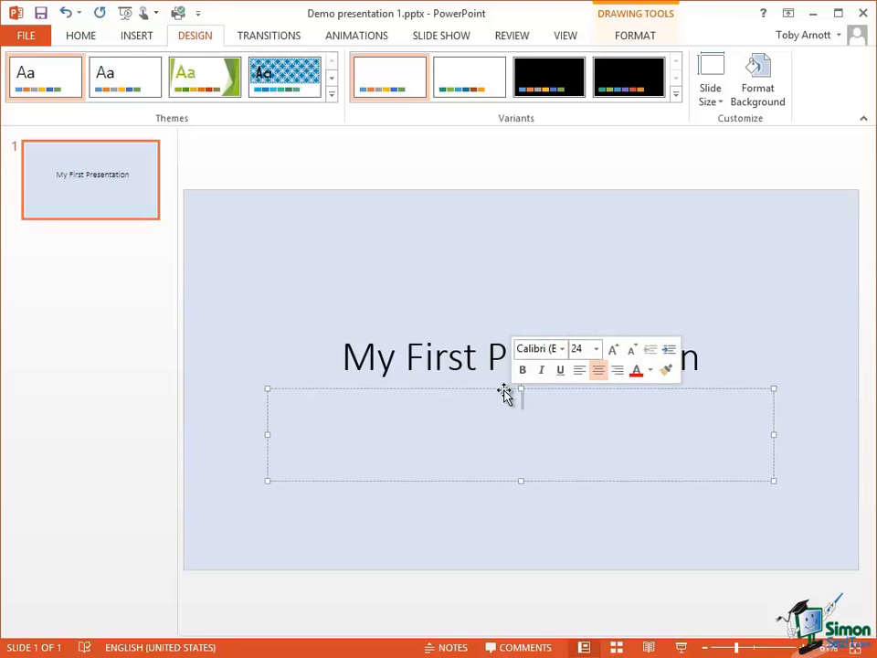
Enter 'How to get started' in the subtitle placeholder beneath the title.
type("How to get st")
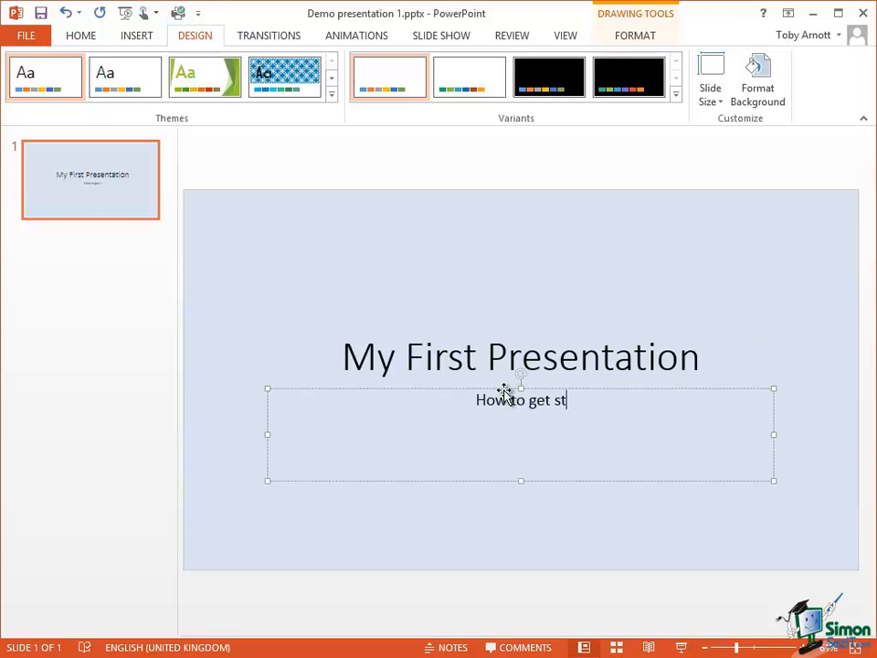
type("arted")
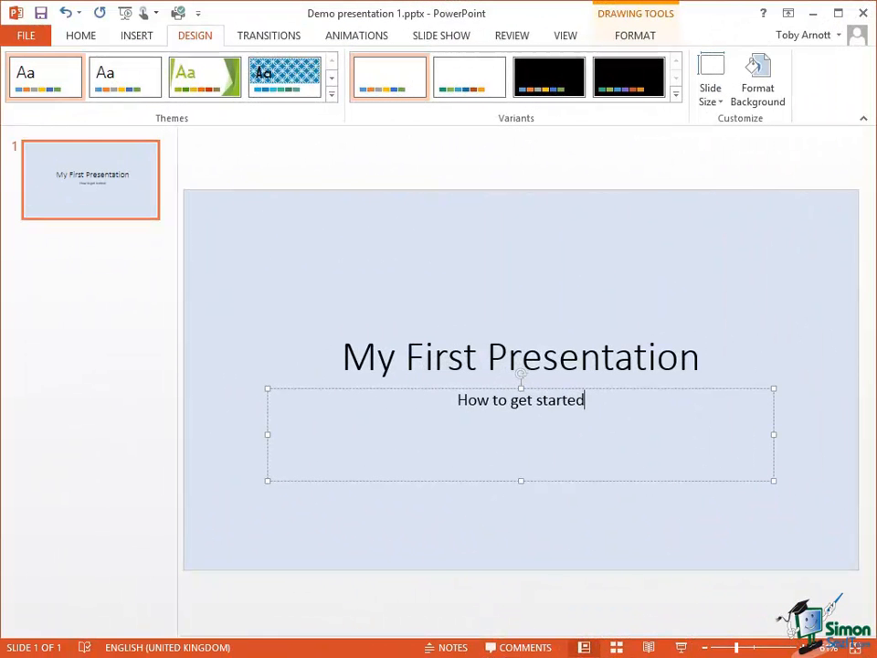
mouse_move(88, 75)
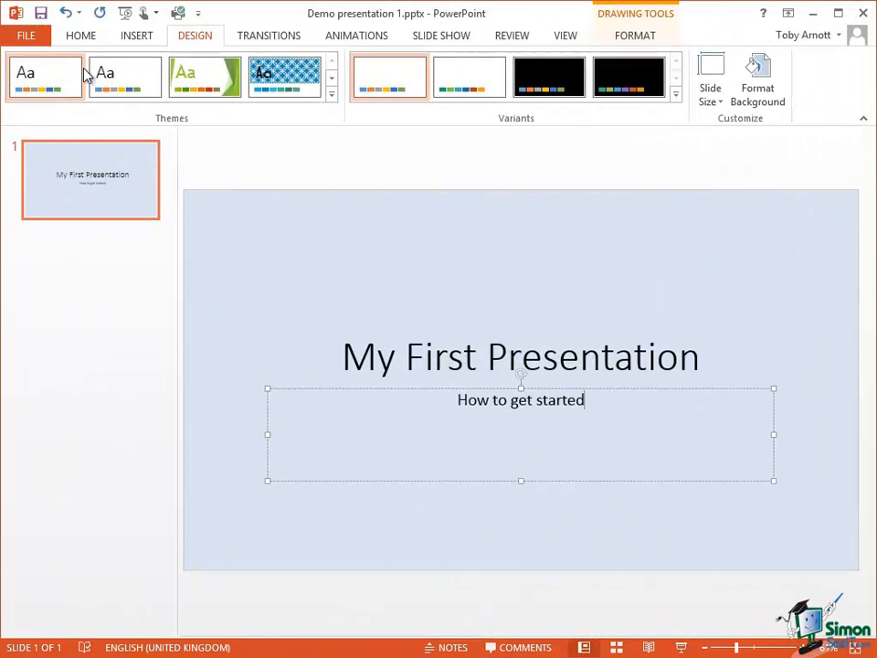
Add a second title-and-content slide from Home > New Slide and select it.
left_click(81, 34)
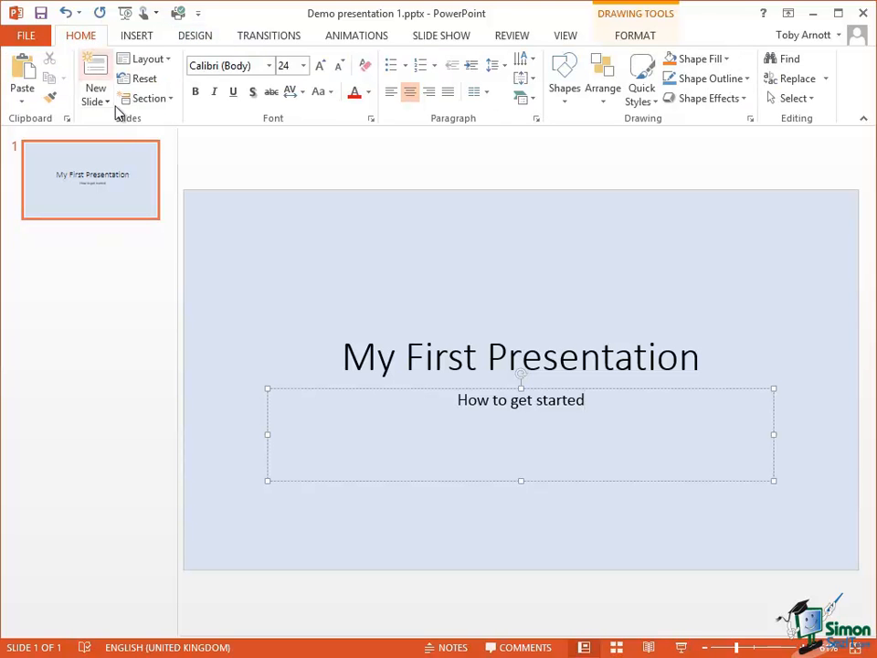
mouse_move(96, 77)
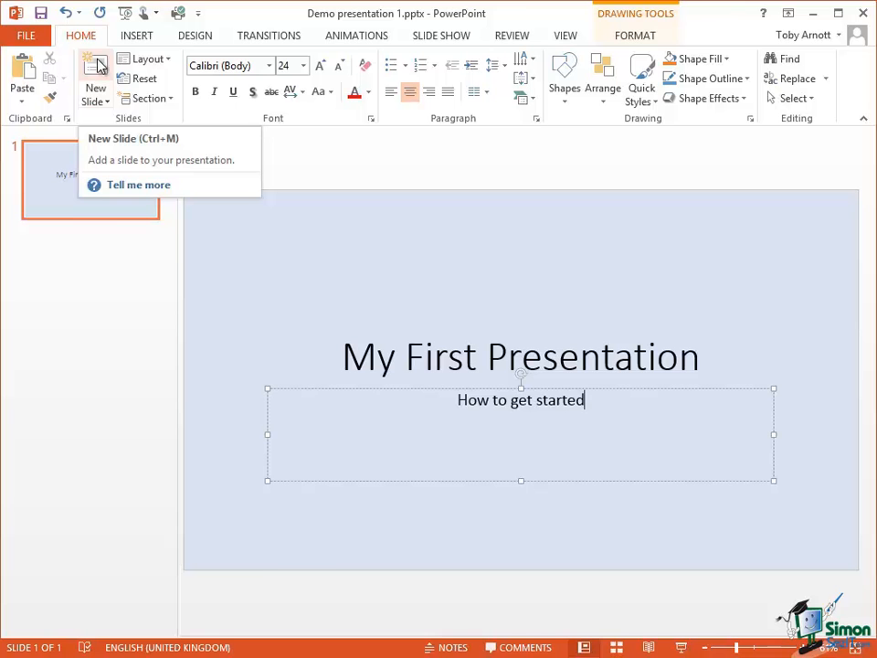
left_click(95, 76)
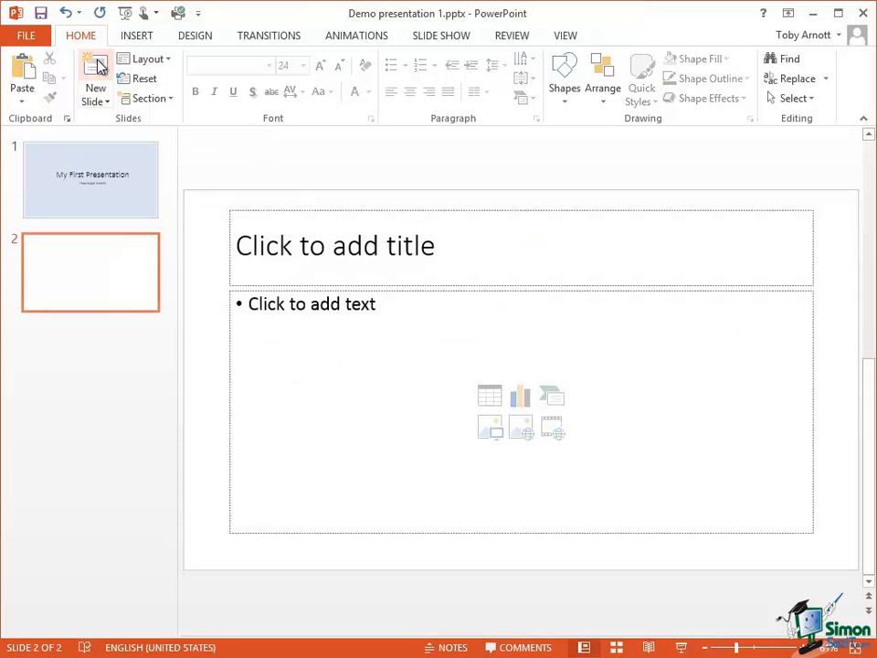
left_click(92, 179)
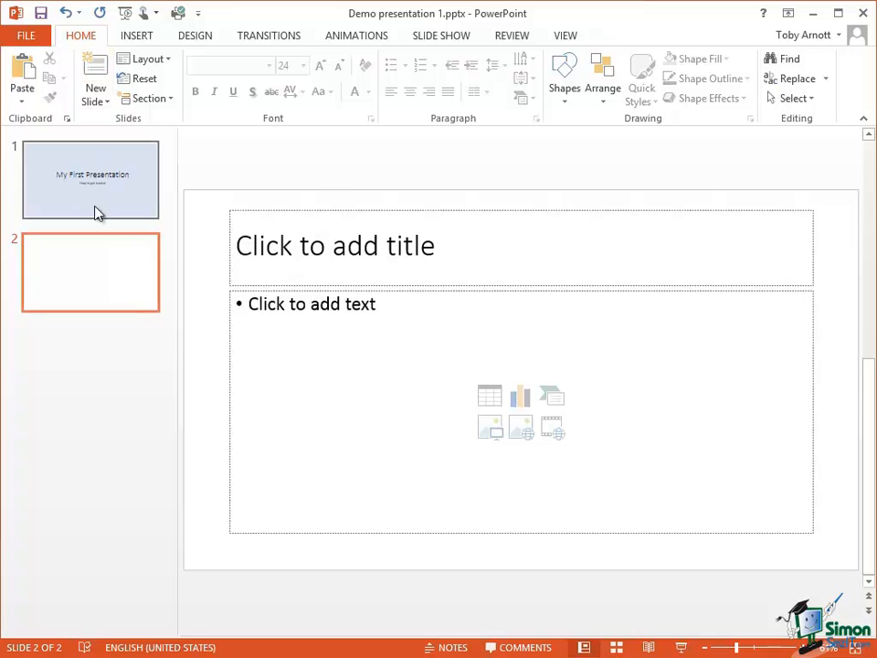
mouse_move(446, 325)
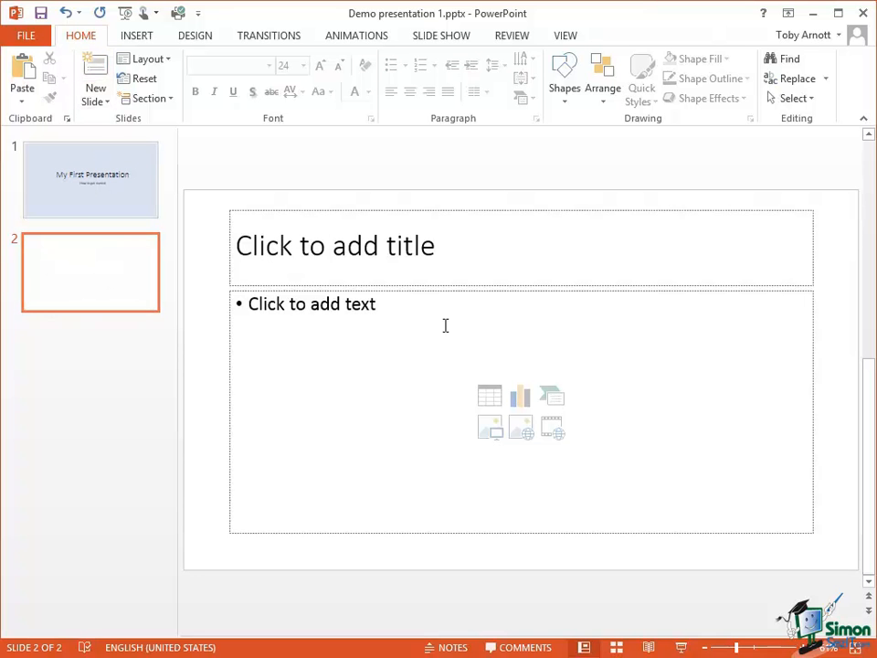
mouse_move(475, 245)
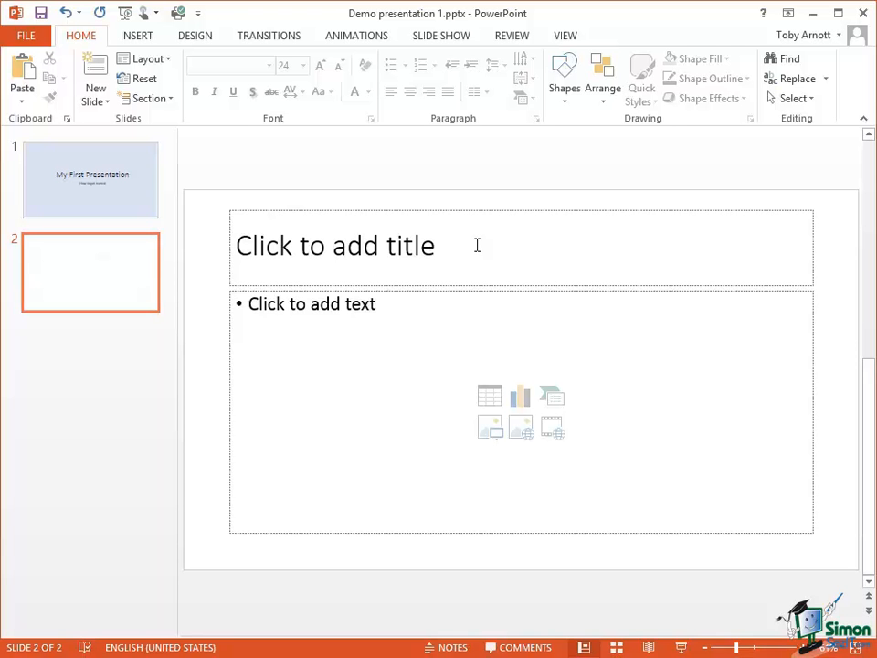
mouse_move(406, 249)
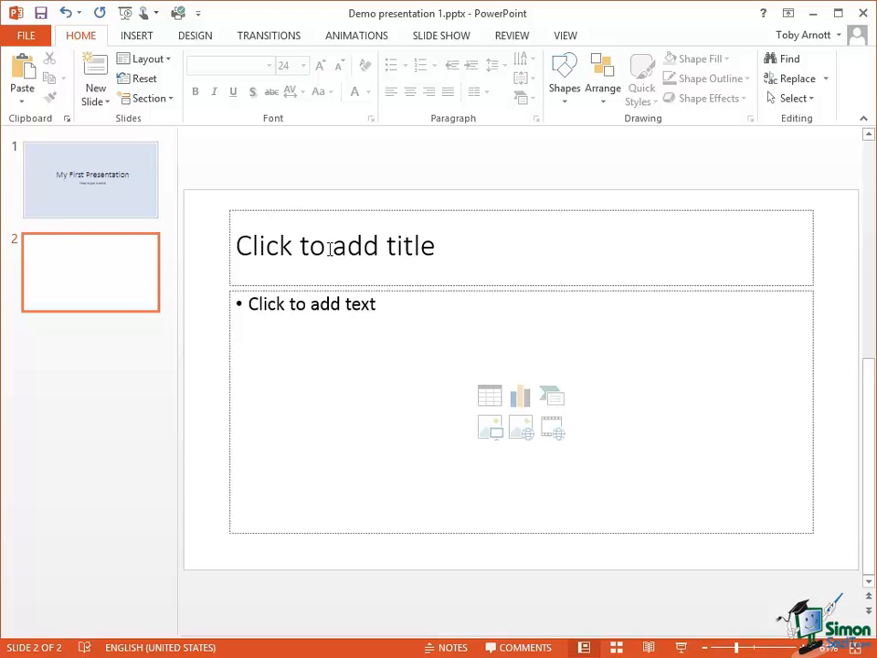
Title slide 2 'Set the Slide Size' with bullets 'Design Tab' and 'Customize Group'.
left_click(334, 245)
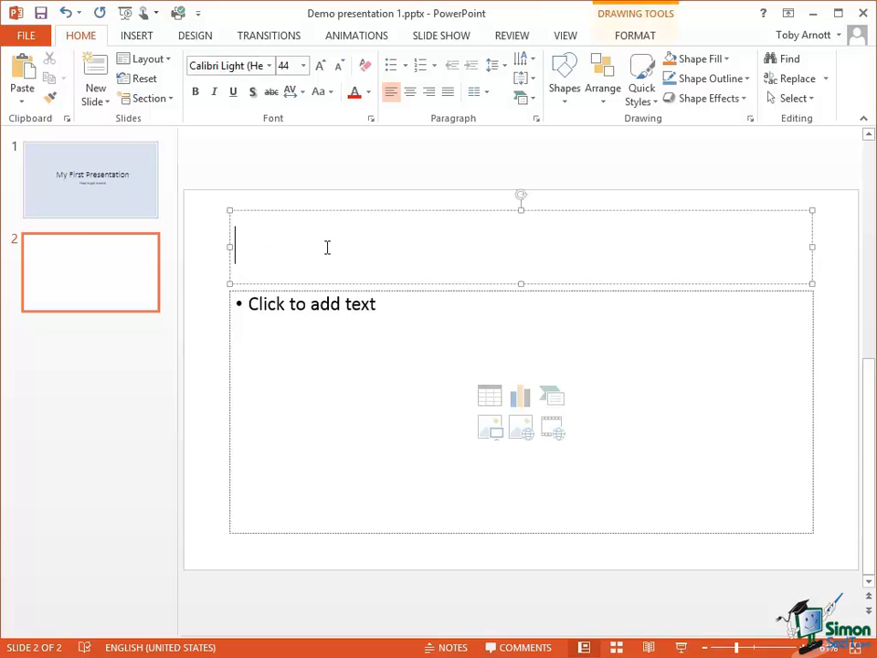
type("Set t")
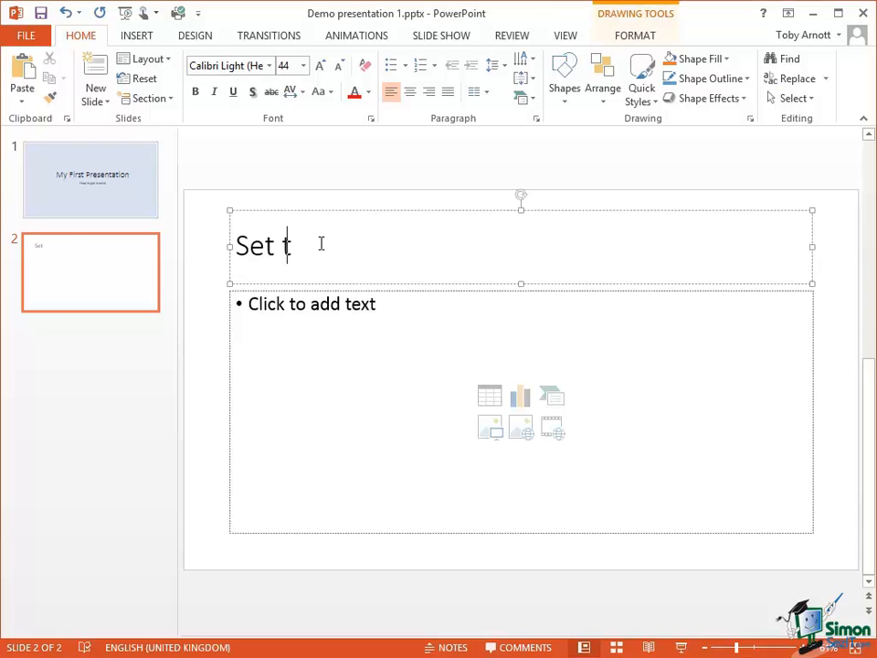
type("he Slide Size")
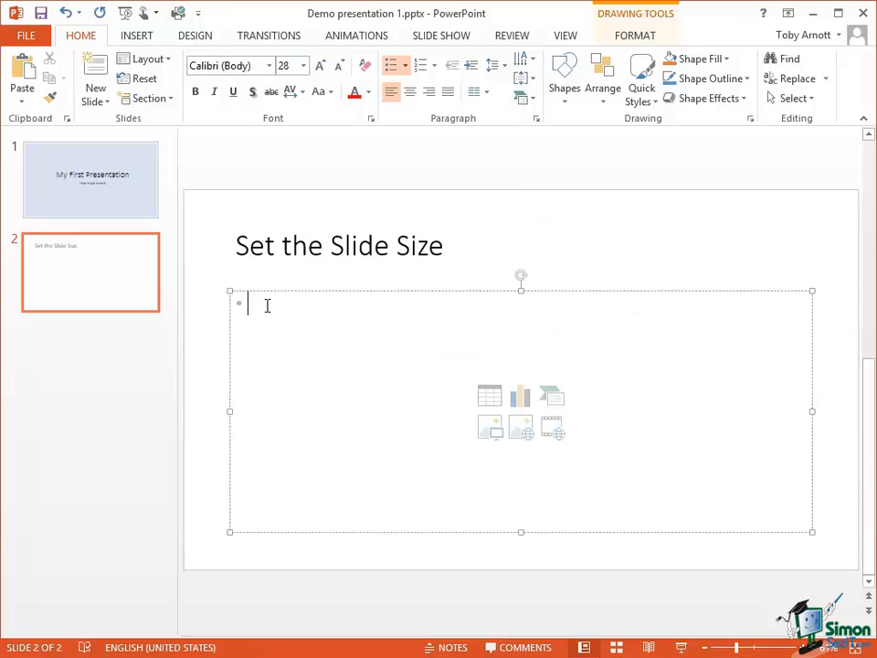
type("Design Tab")
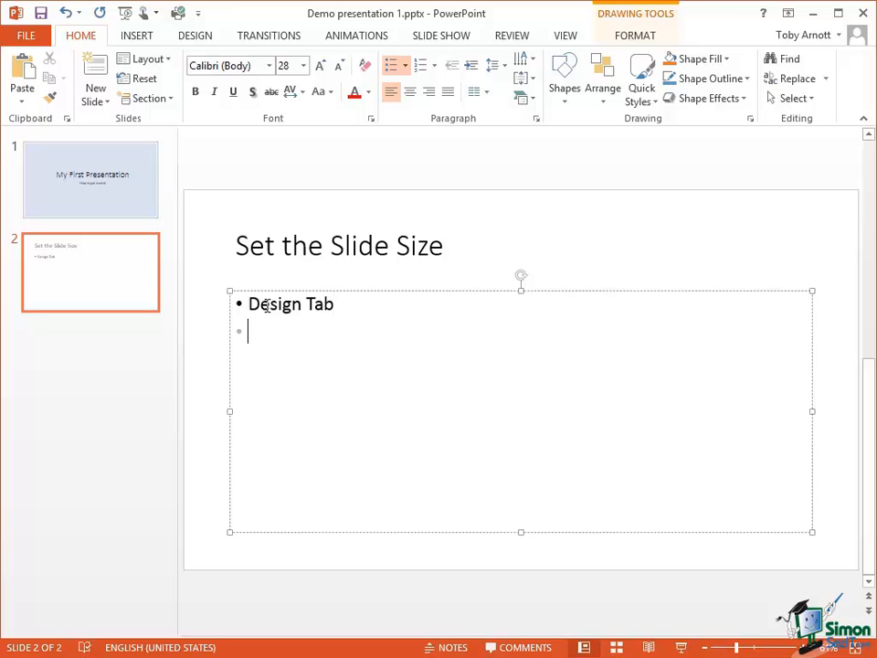
type("Customize Group")
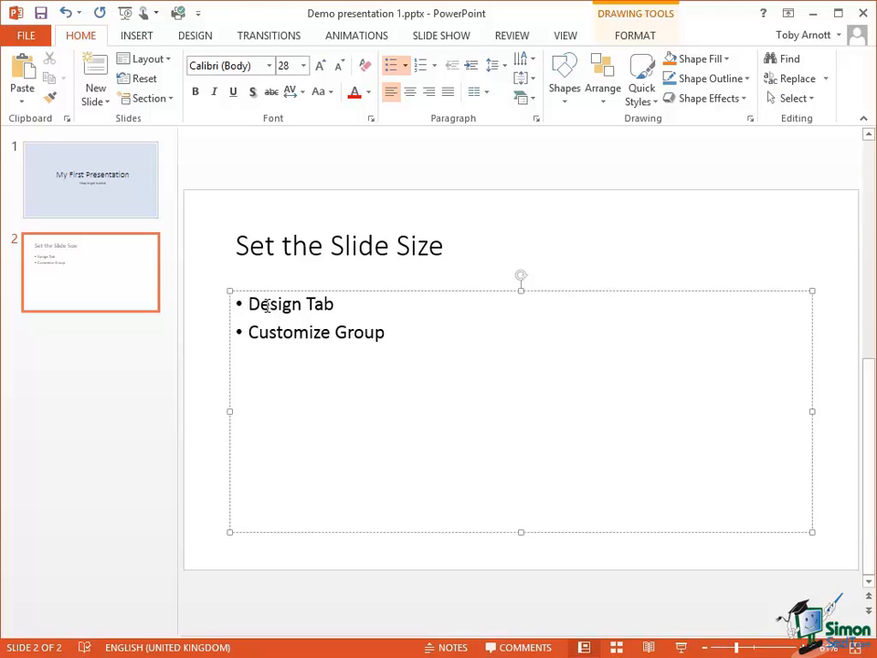
left_click(385, 333)
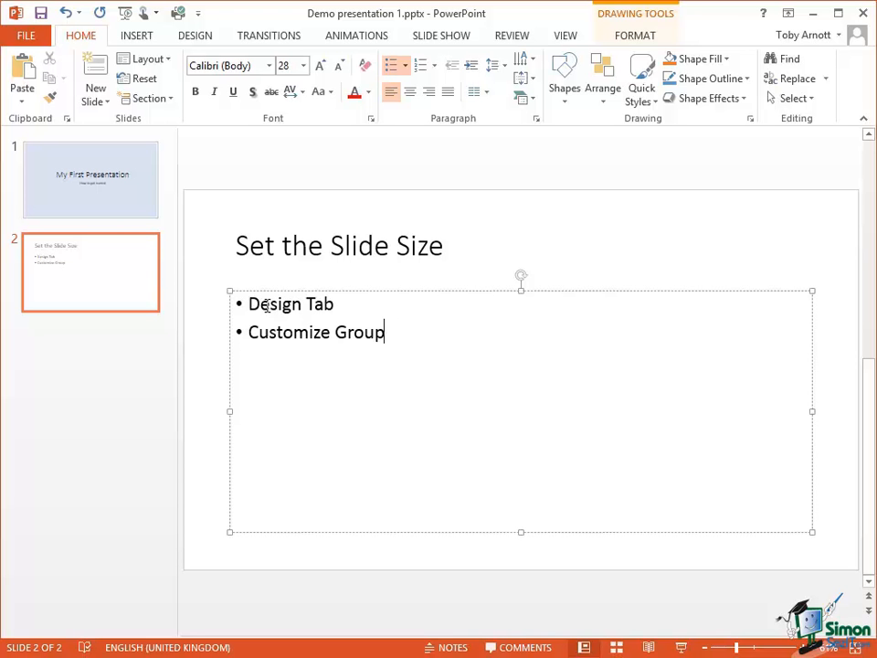
mouse_move(285, 264)
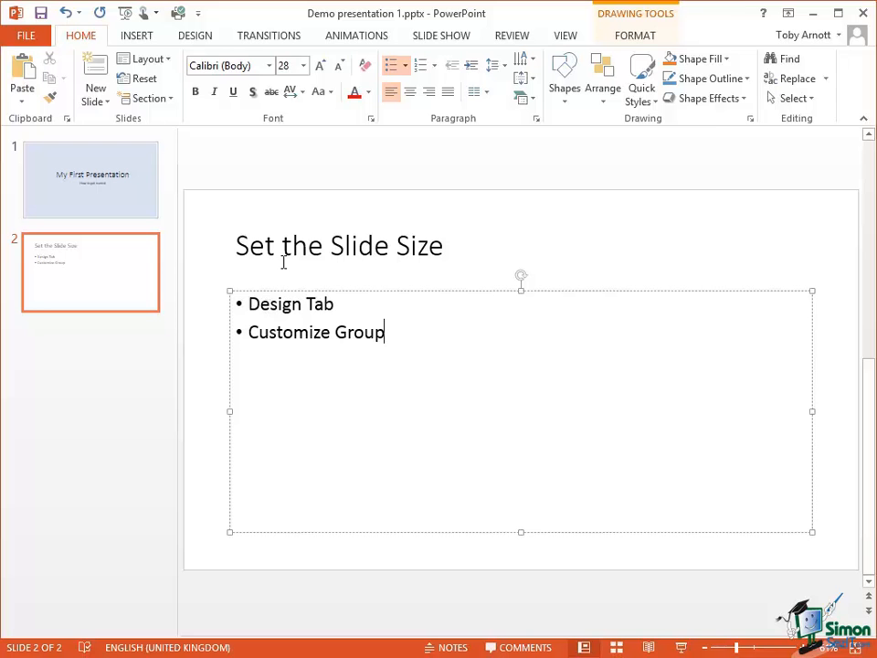
Add a third bullet 'Slide Size button' to slide 2's list.
left_click(193, 35)
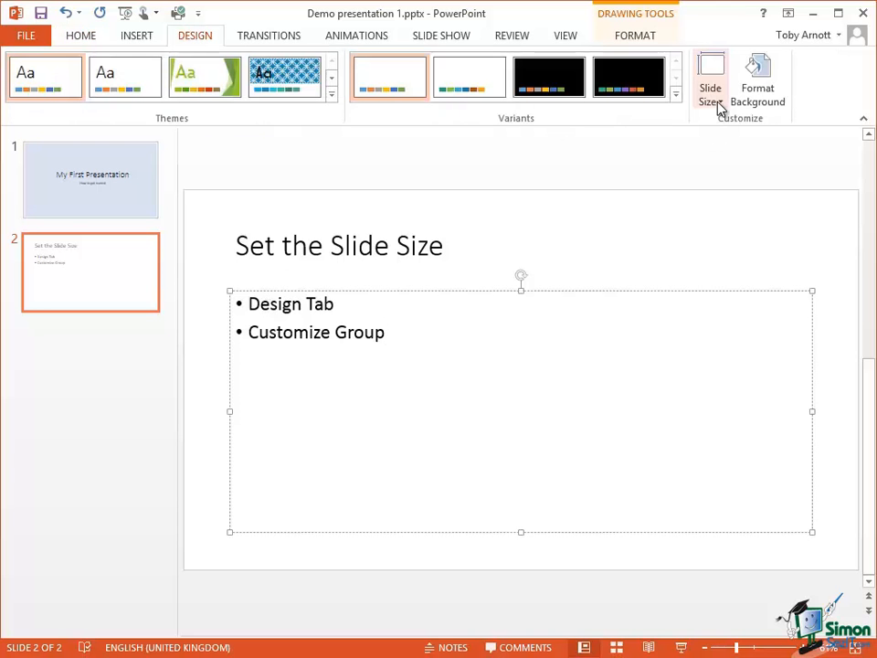
type("$")
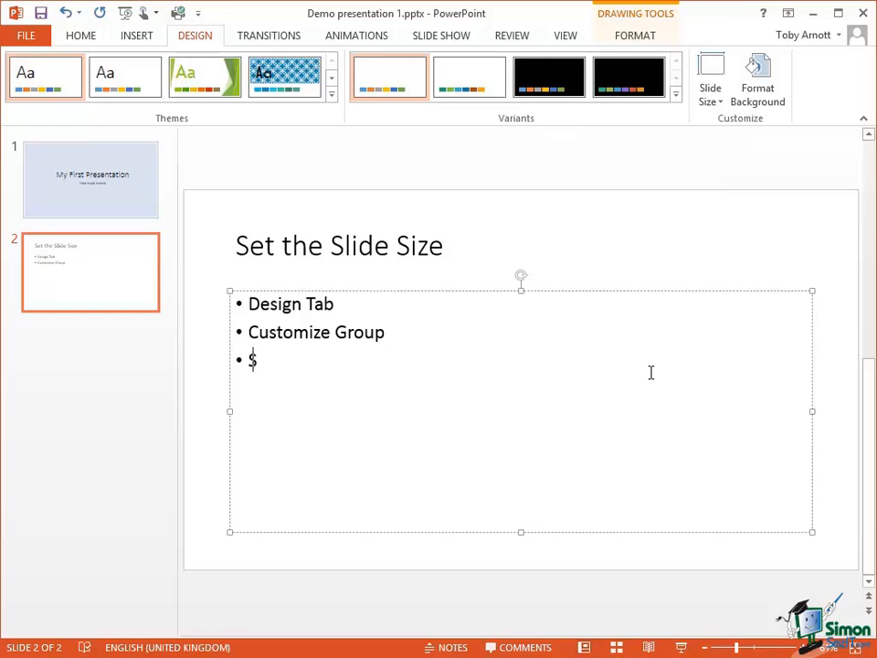
type("Slide Size")
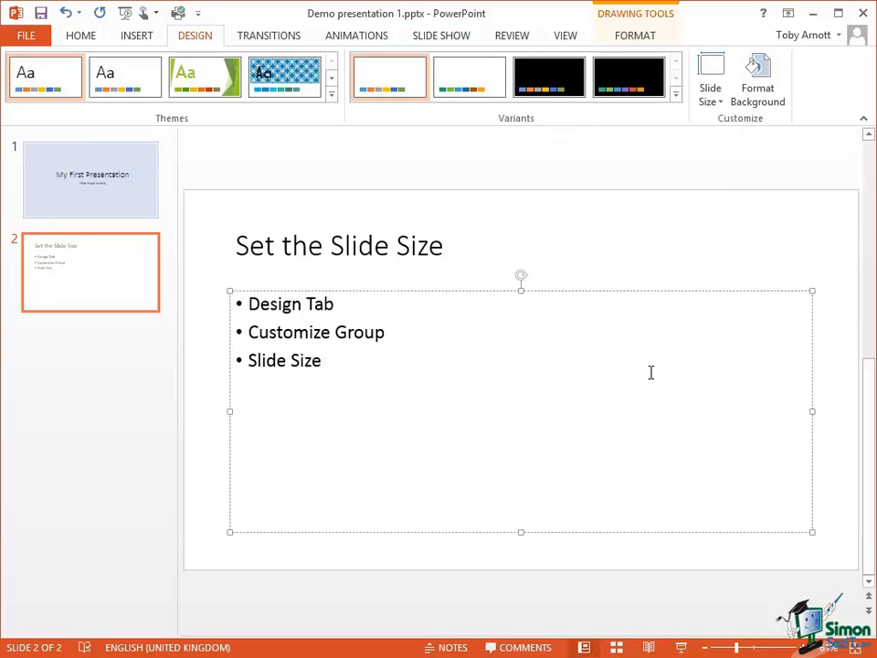
type("button")
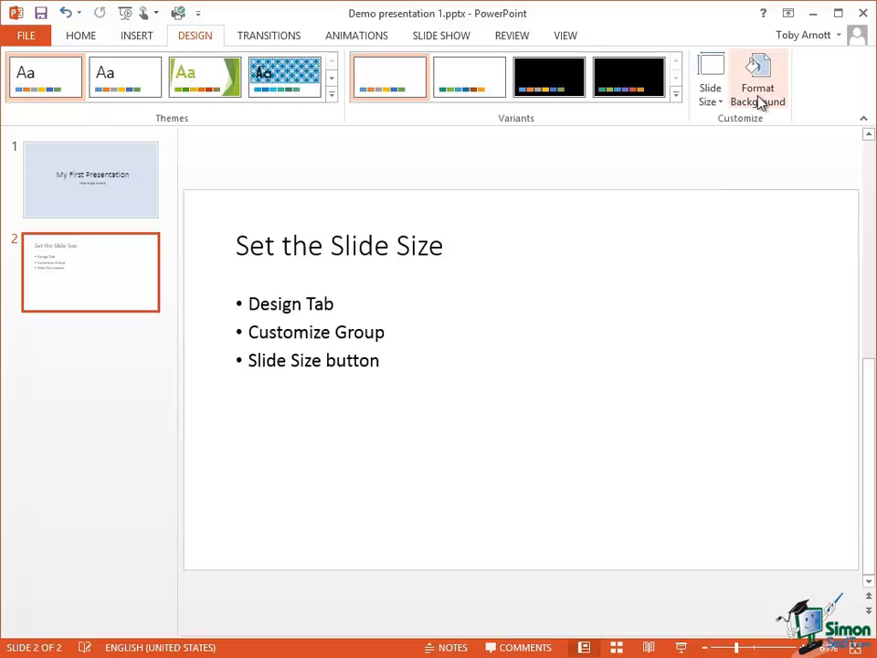
mouse_move(453, 252)
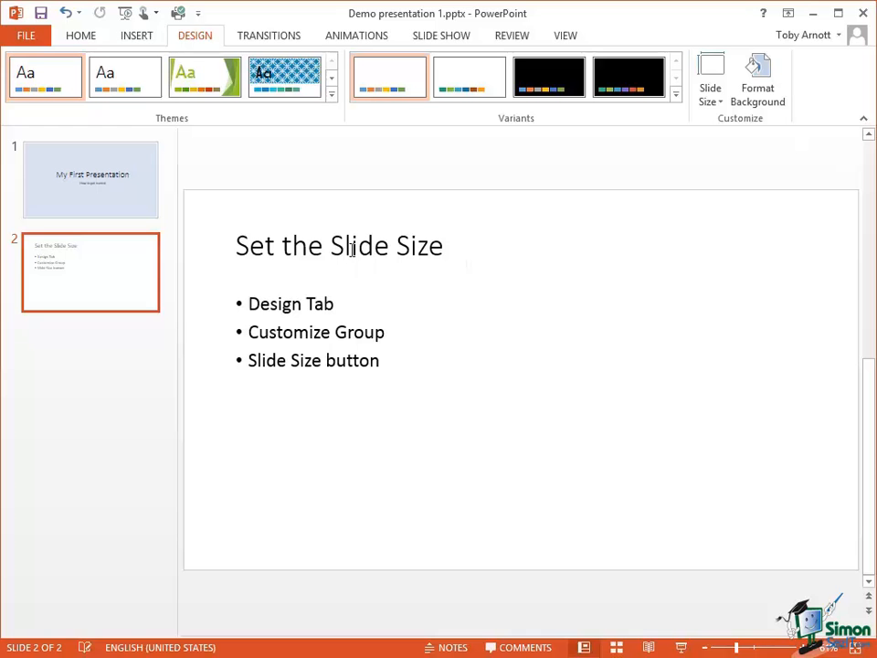
mouse_move(410, 362)
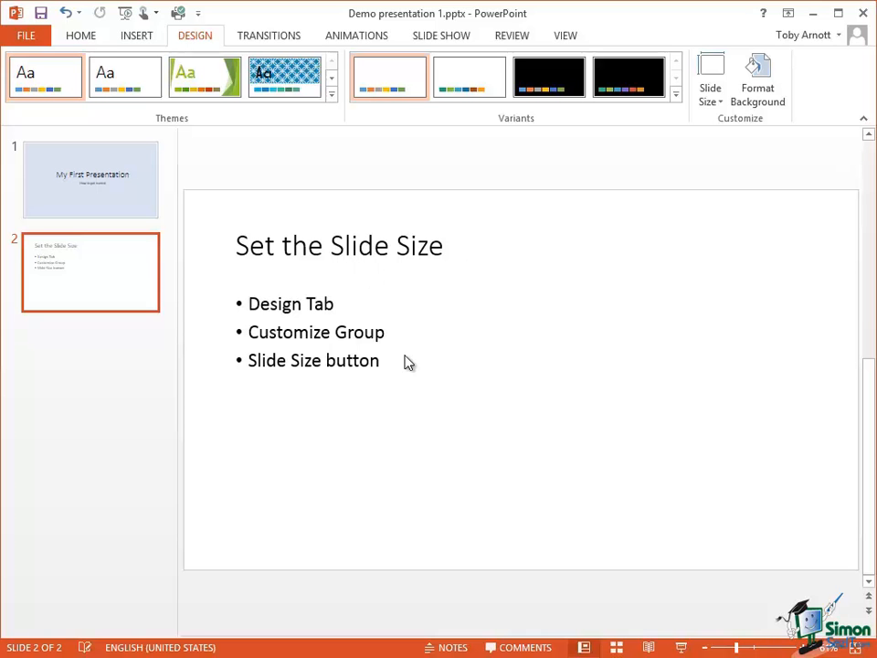
mouse_move(80, 35)
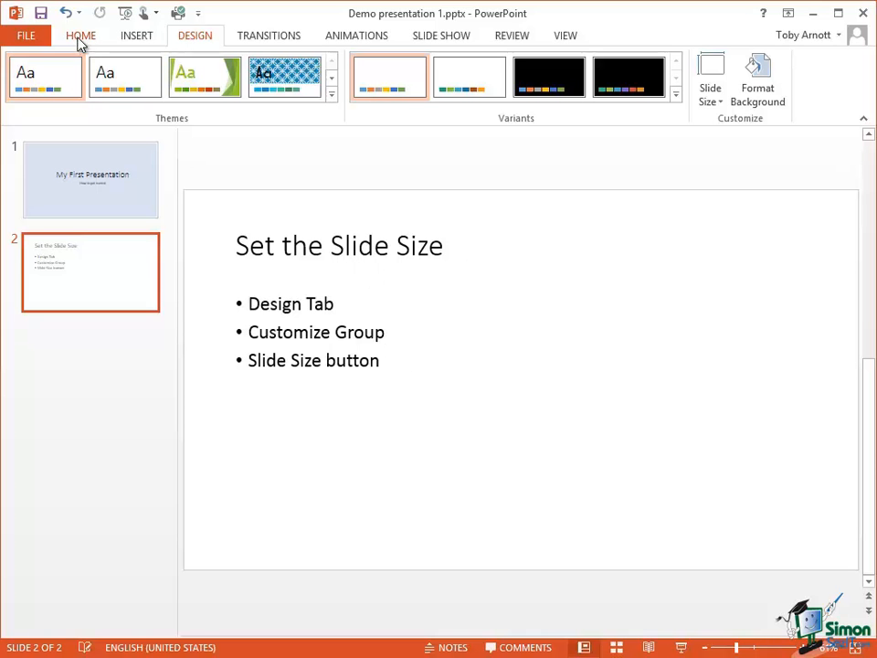
Return to the Home ribbon commands from the Design options.
left_click(80, 34)
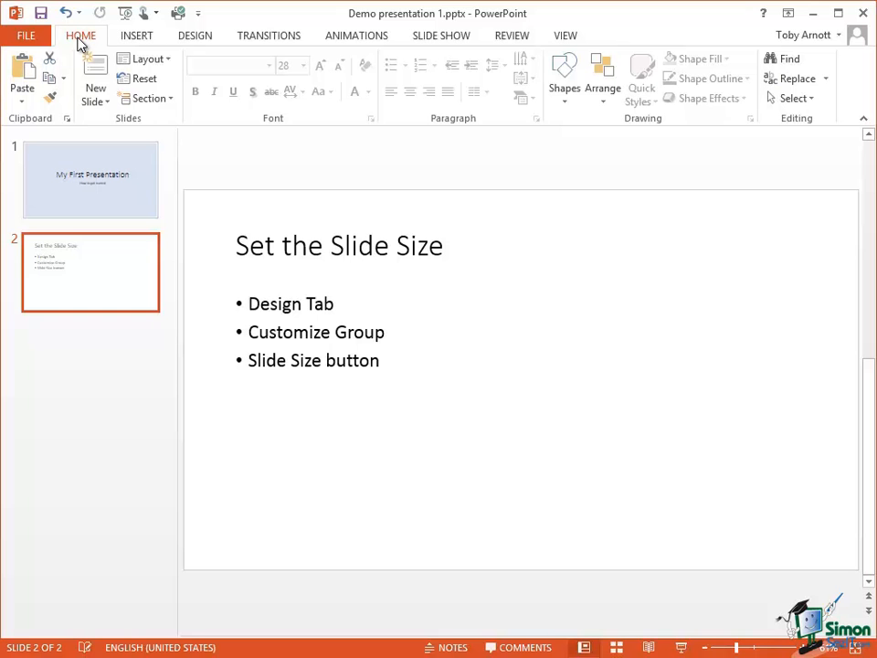
mouse_move(95, 73)
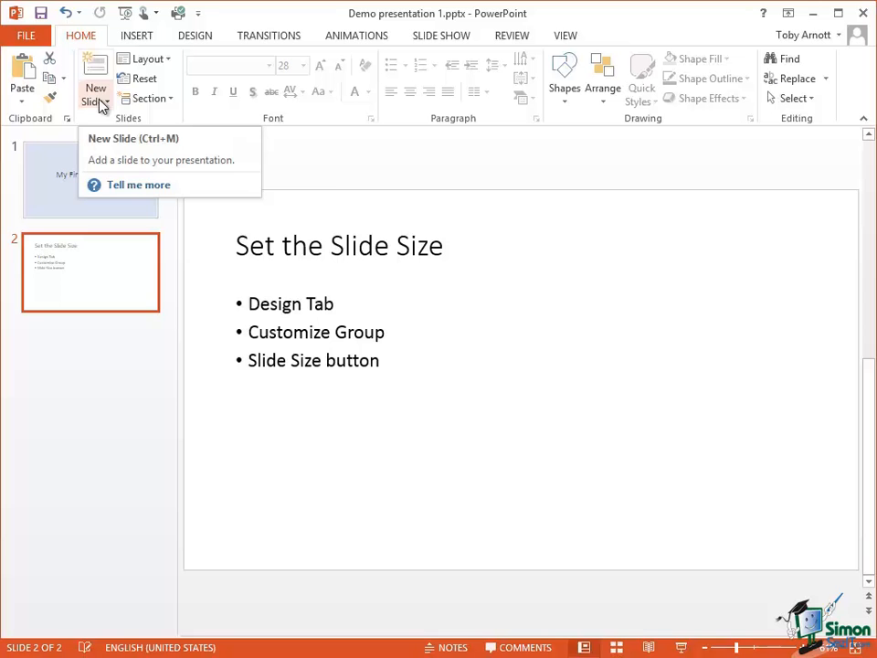
Show the New Slide layout gallery of Office Theme layouts.
left_click(106, 103)
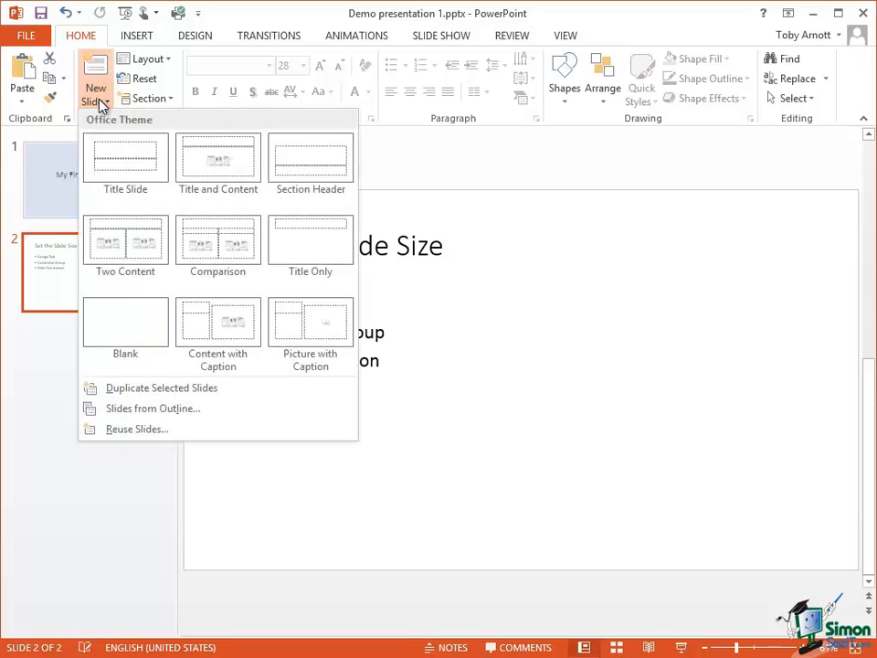
mouse_move(143, 113)
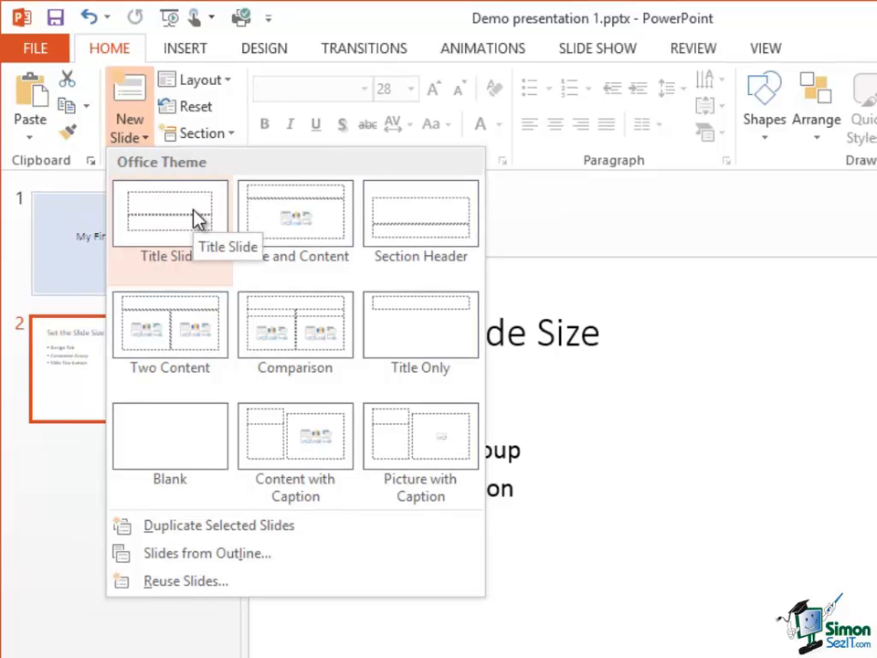
mouse_move(183, 212)
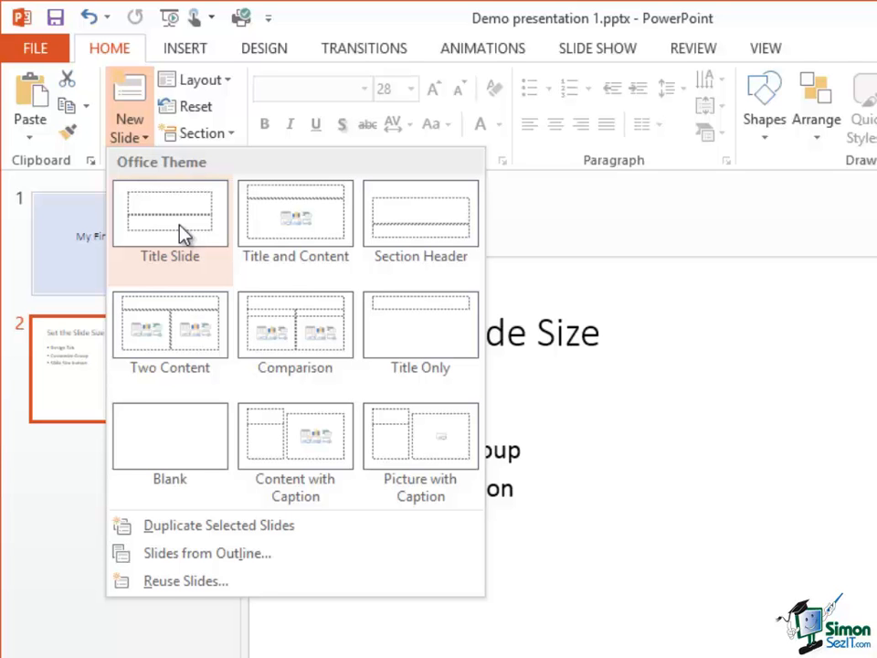
mouse_move(185, 234)
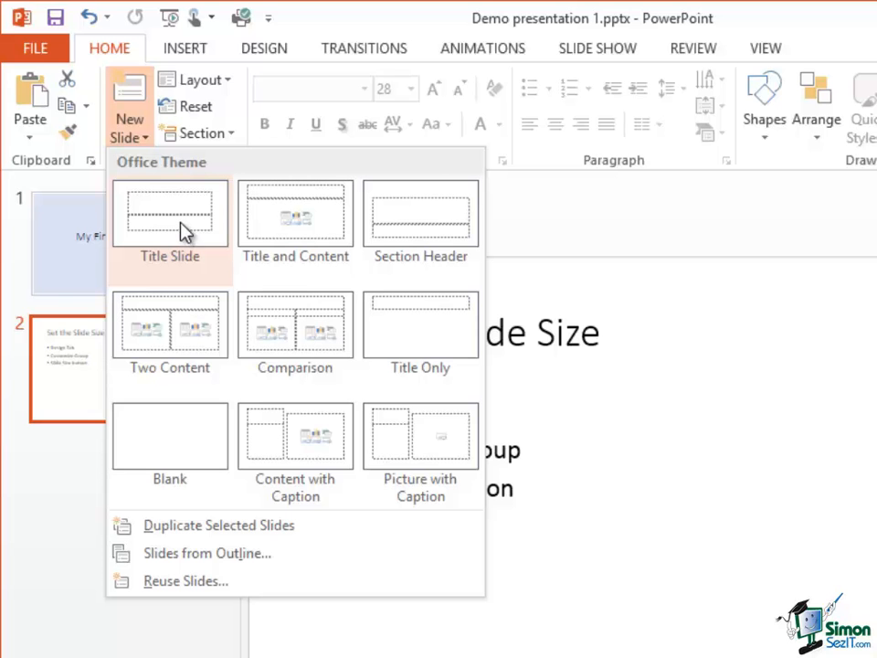
mouse_move(295, 216)
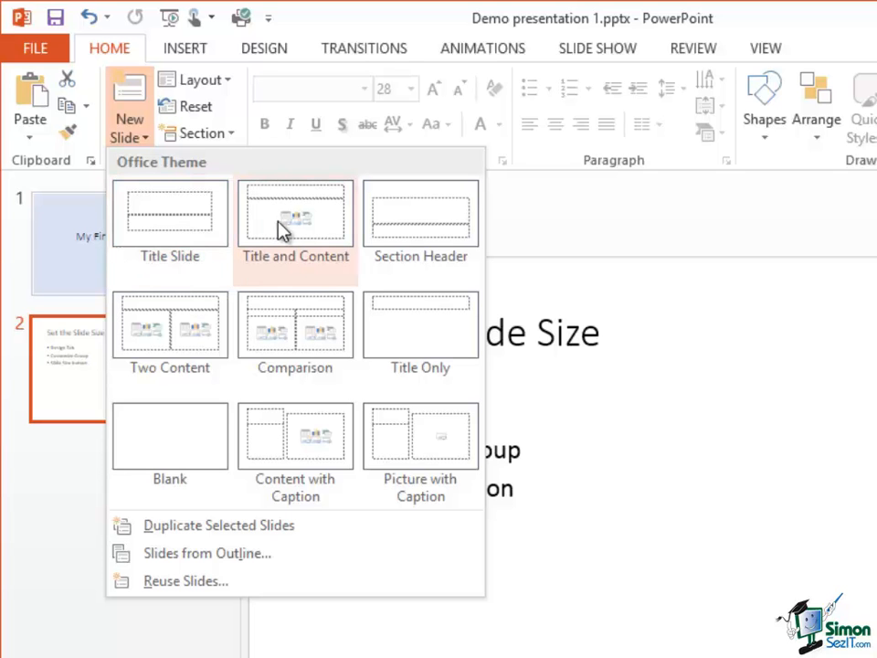
mouse_move(295, 215)
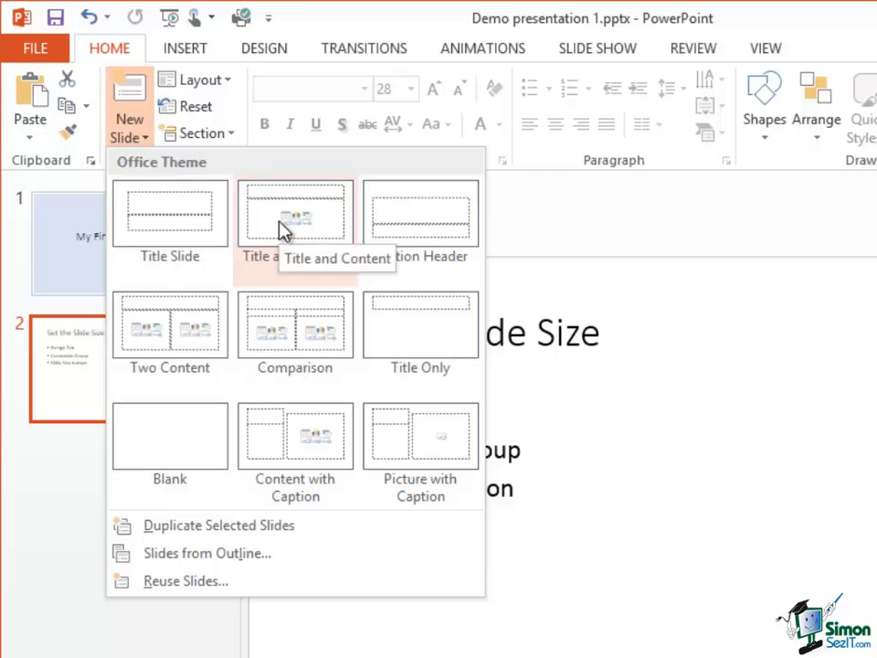
mouse_move(290, 199)
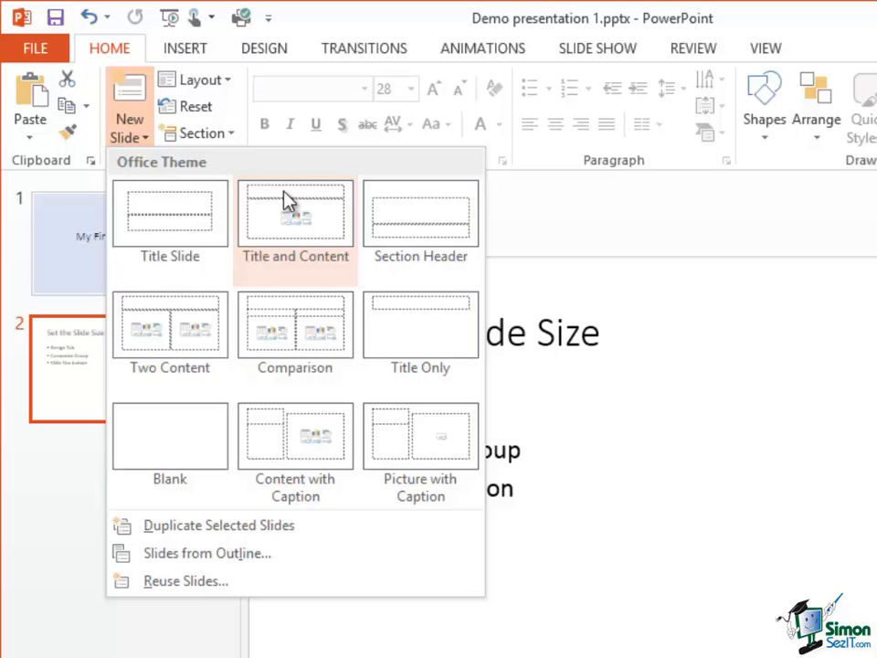
mouse_move(263, 223)
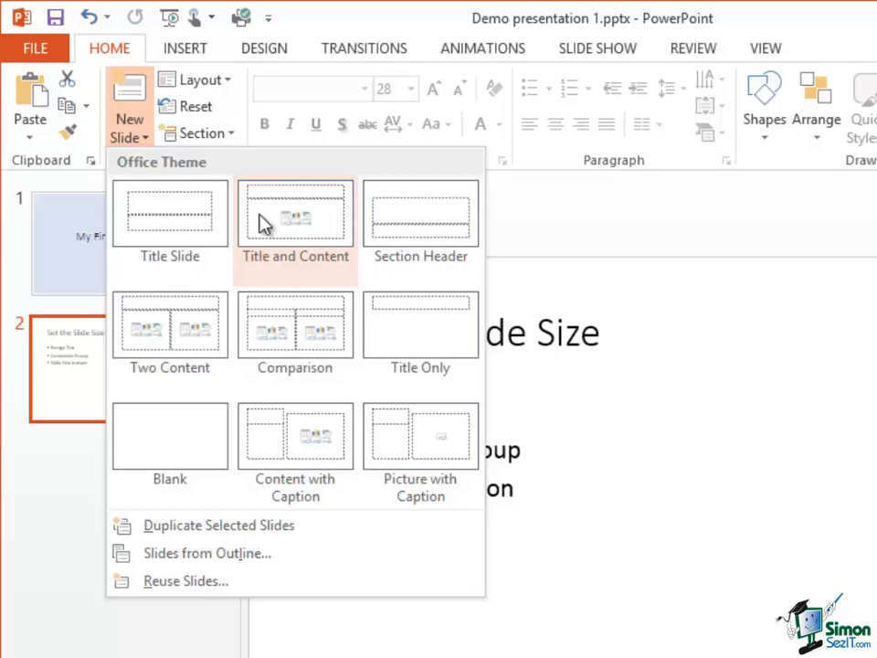
mouse_move(310, 230)
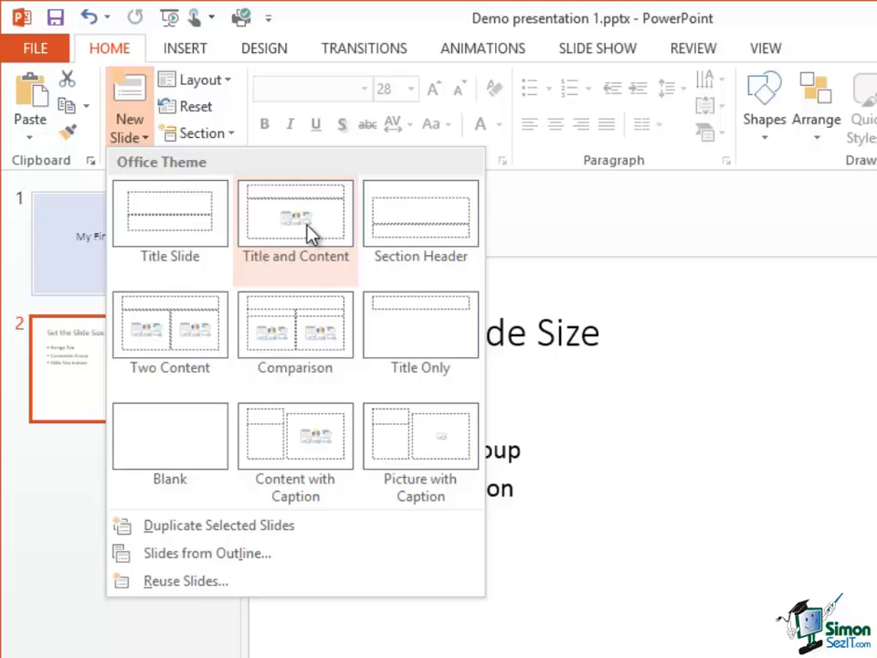
mouse_move(300, 227)
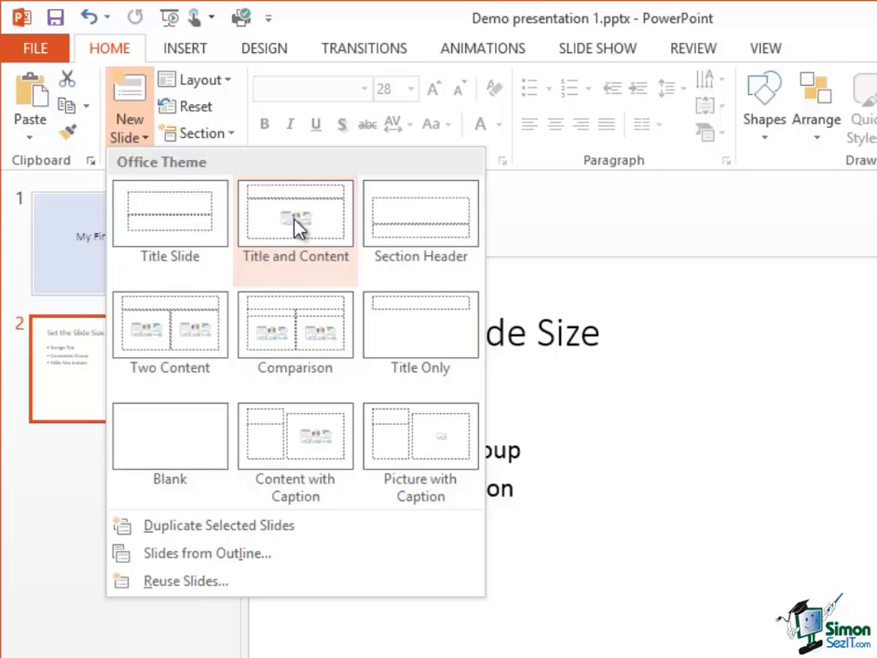
mouse_move(420, 216)
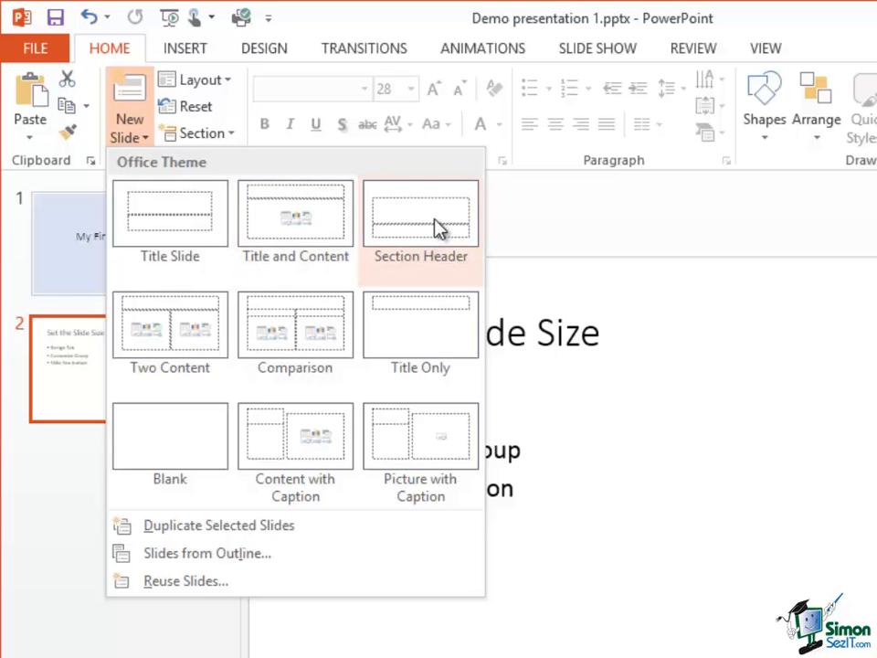
mouse_move(421, 212)
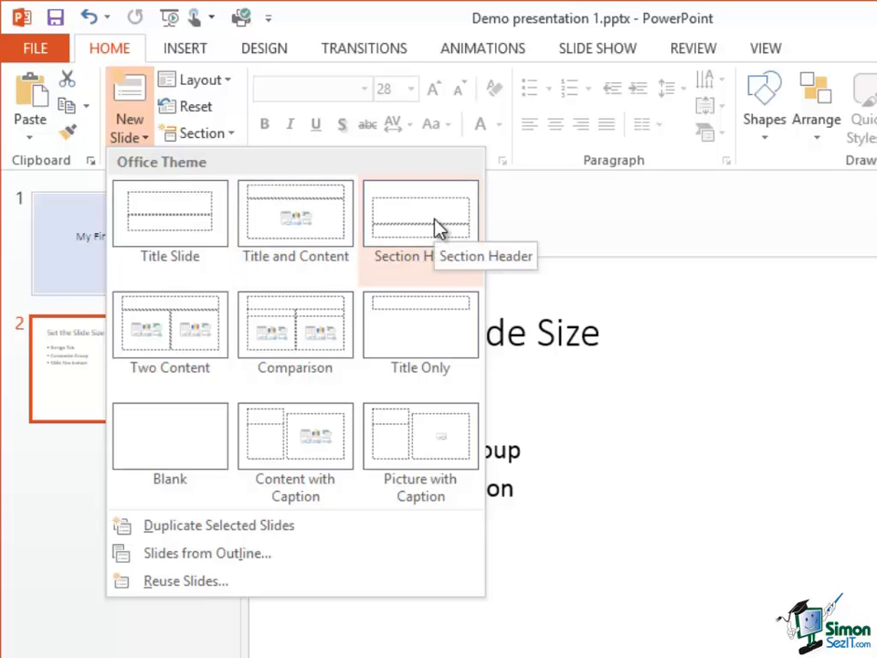
mouse_move(170, 327)
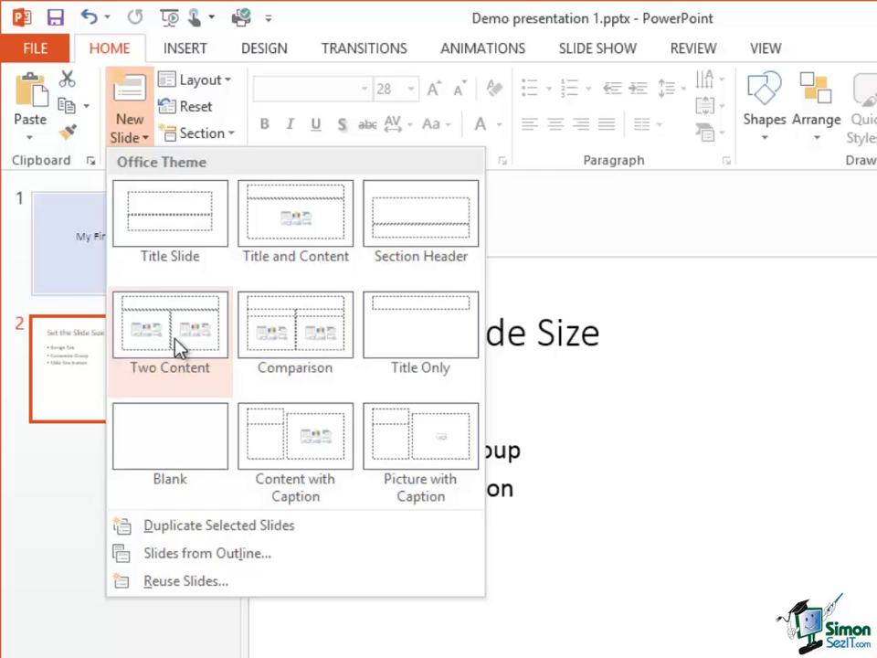
mouse_move(205, 333)
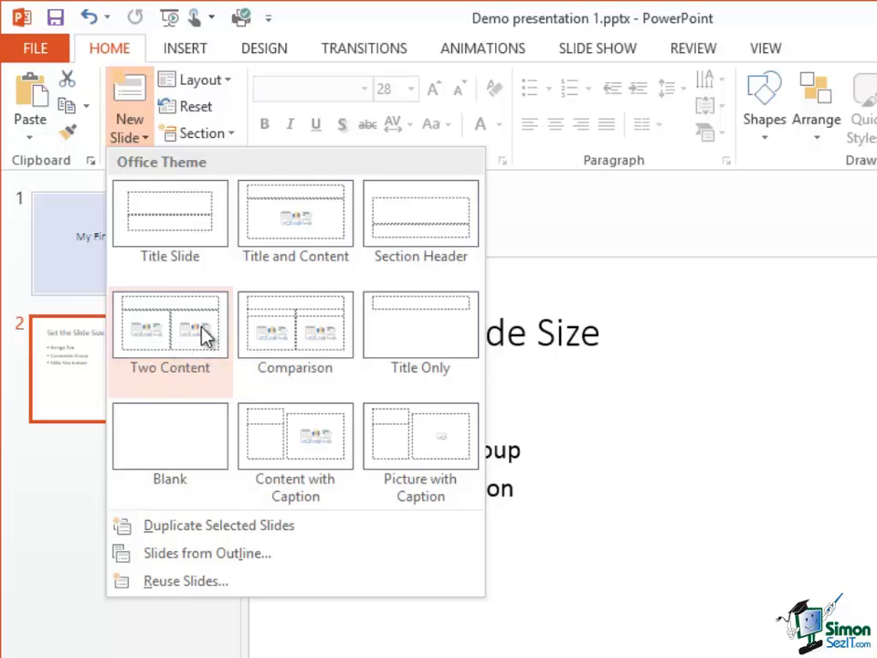
mouse_move(186, 343)
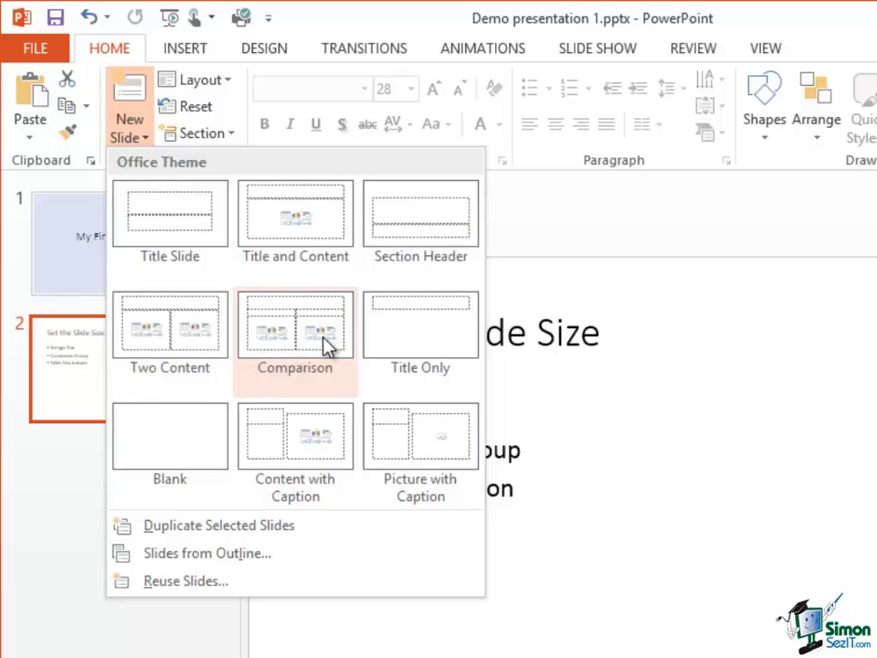
mouse_move(168, 435)
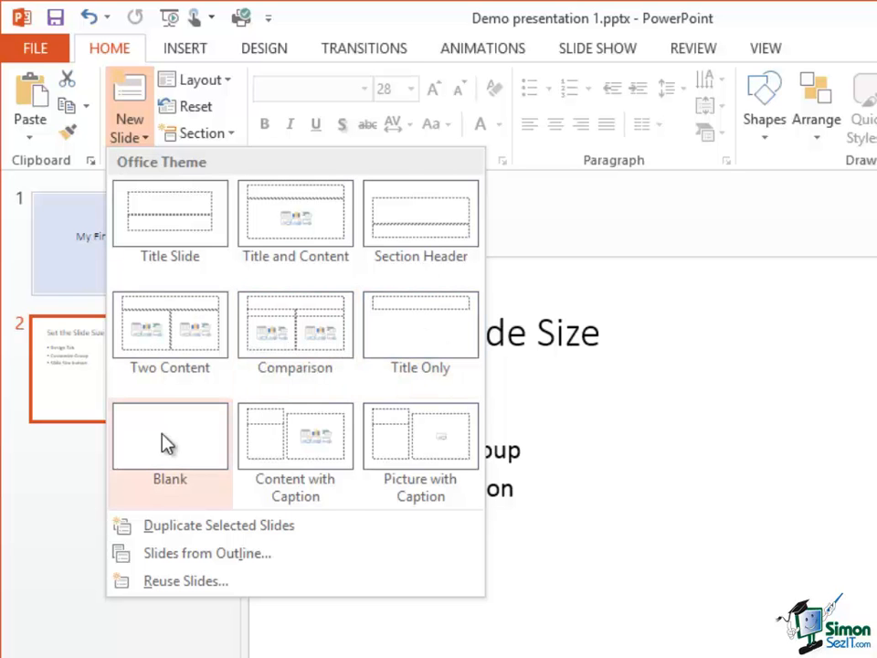
mouse_move(314, 448)
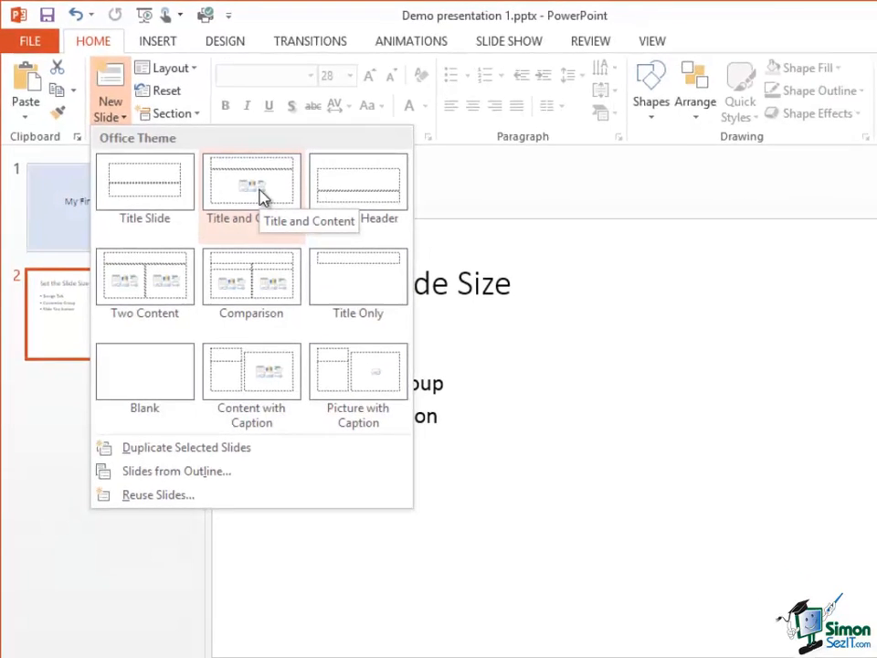
Add a third slide using the Title and Content layout.
left_click(252, 183)
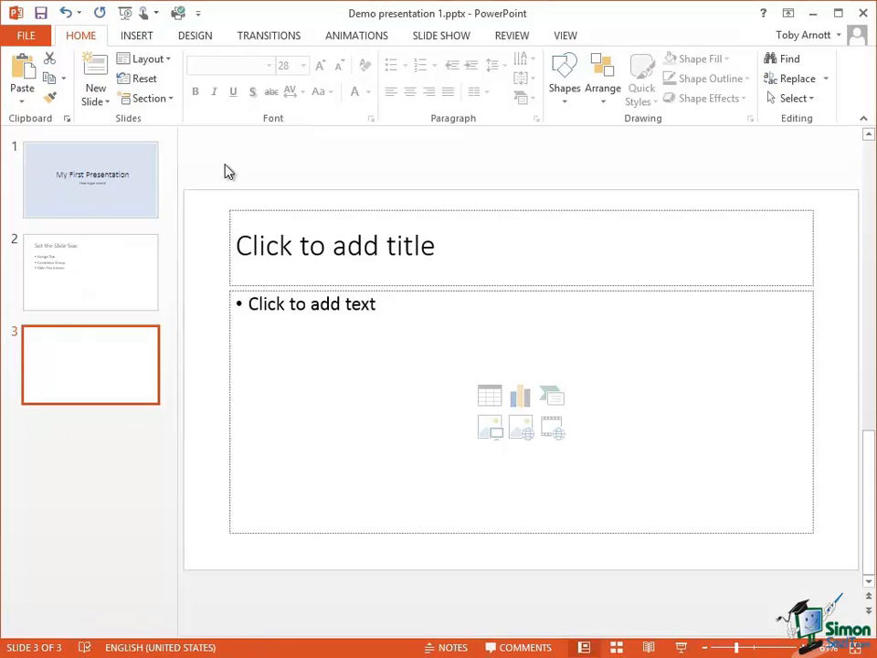
mouse_move(98, 284)
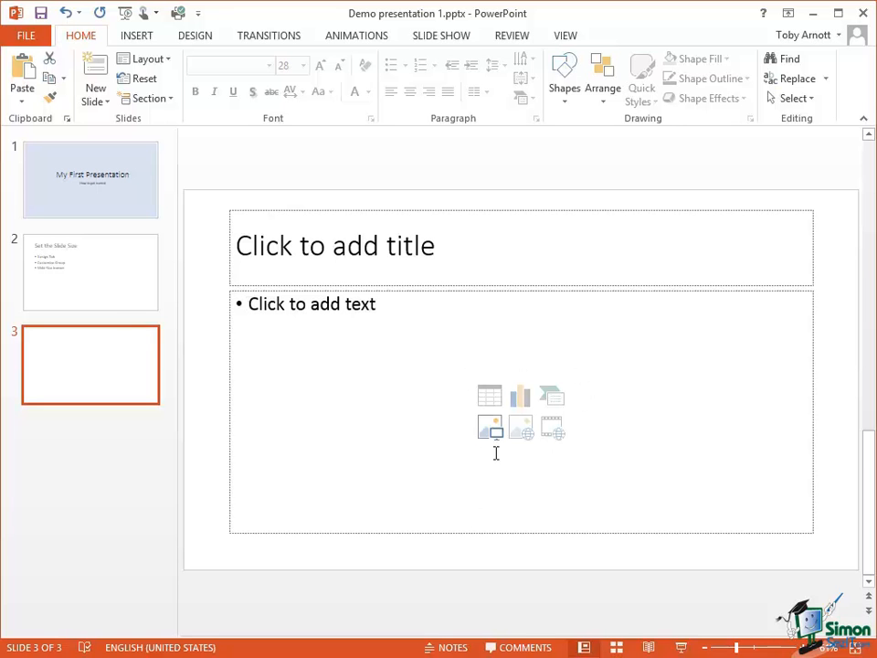
mouse_move(537, 409)
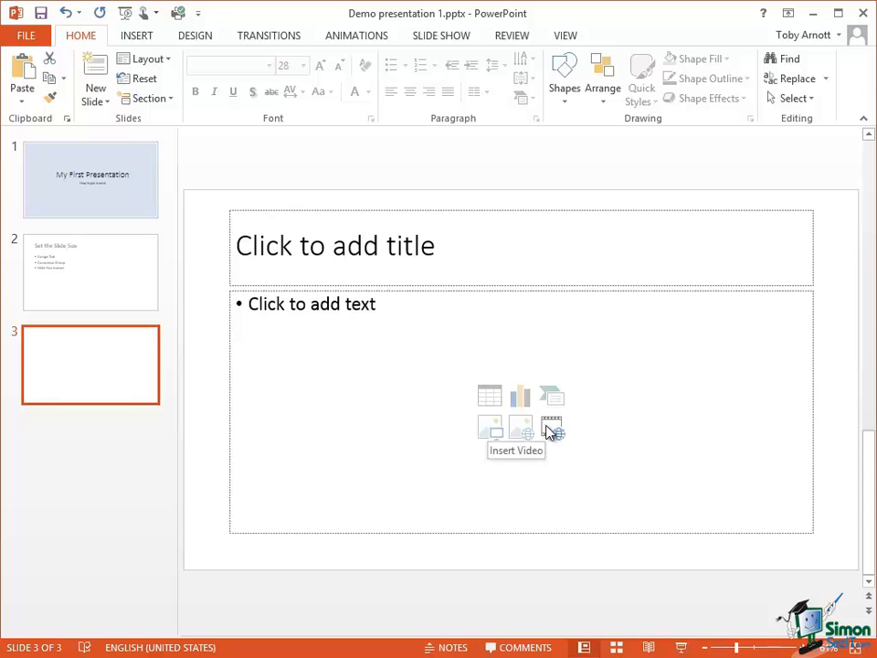
mouse_move(490, 430)
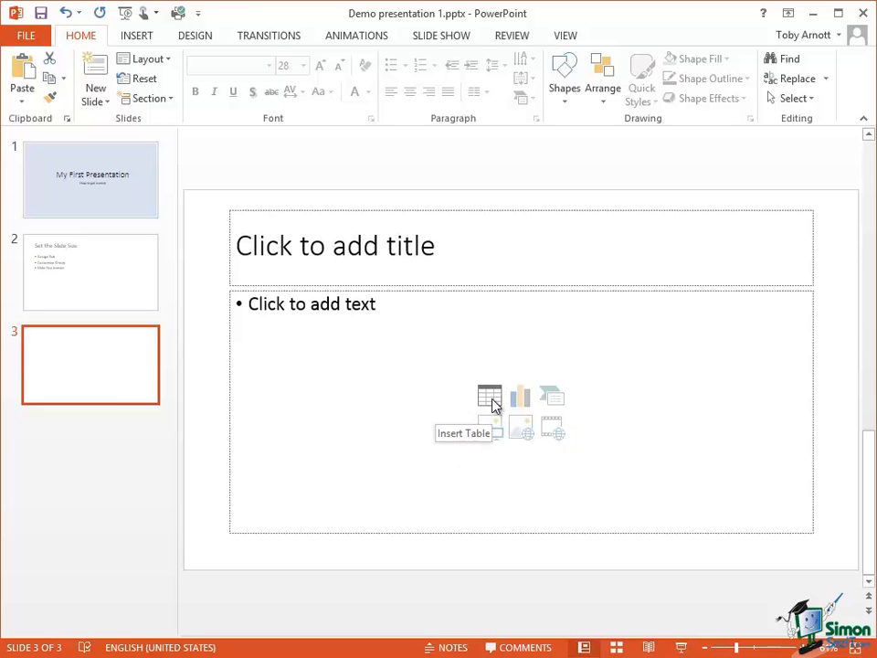
mouse_move(493, 406)
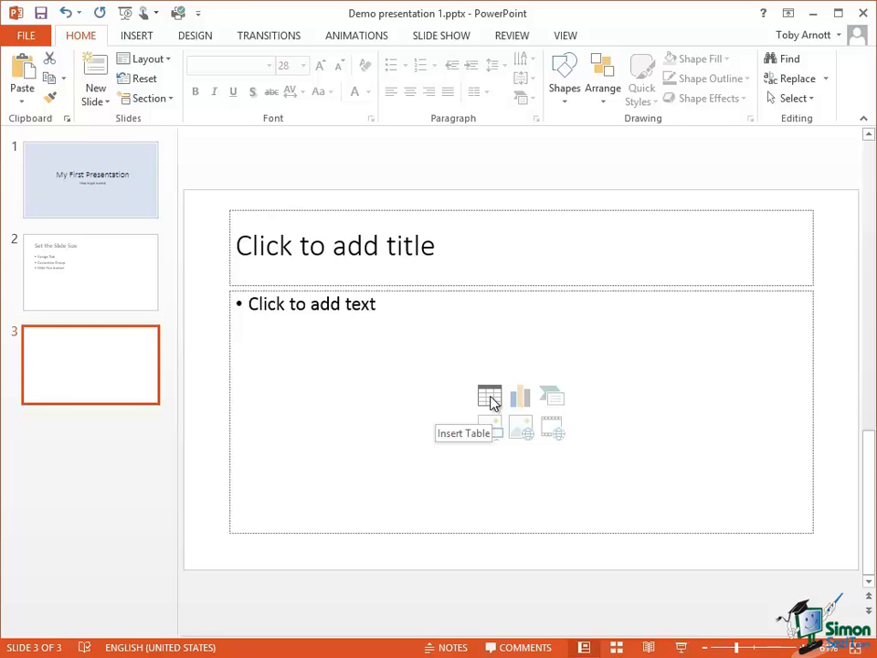
mouse_move(521, 394)
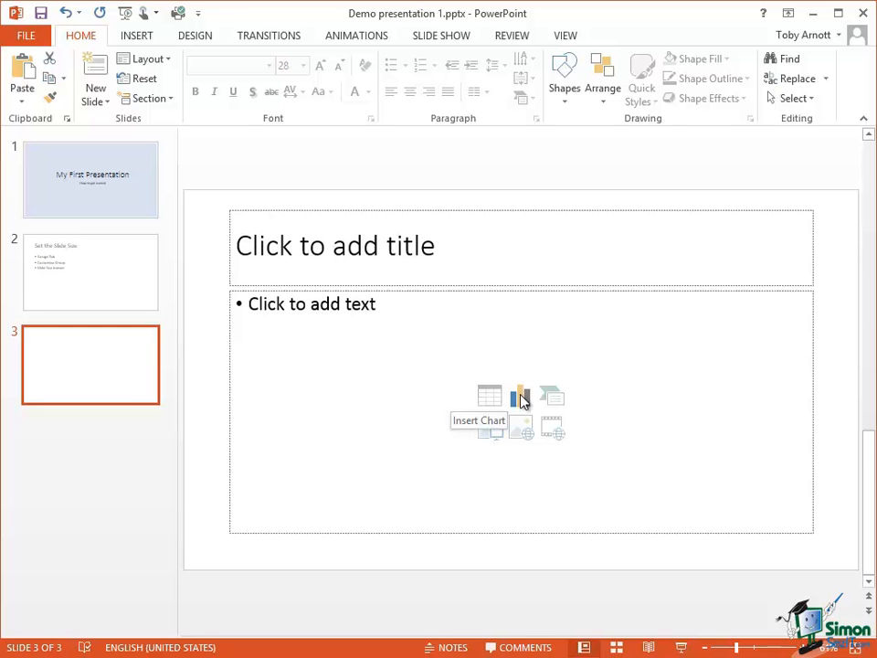
mouse_move(552, 398)
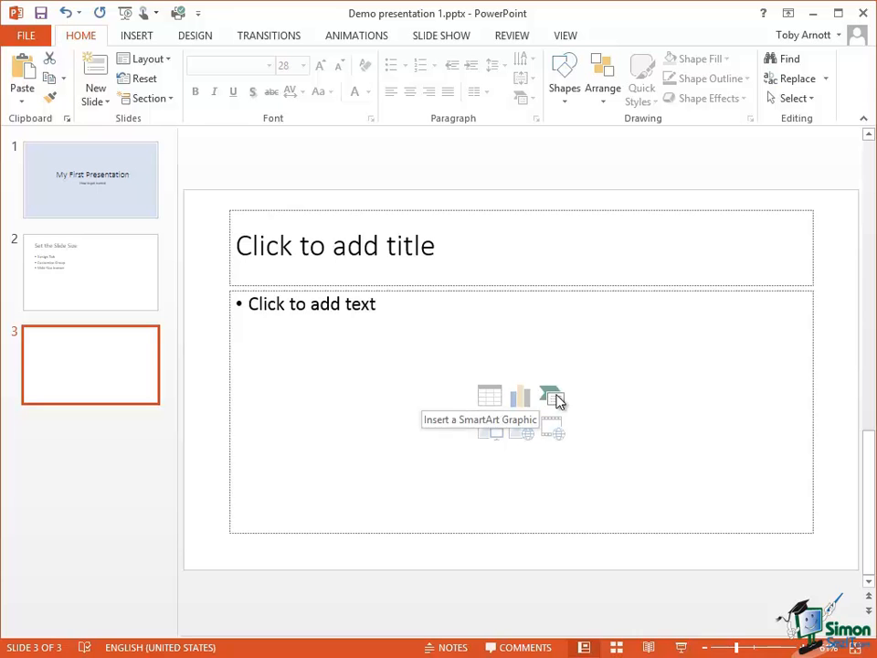
mouse_move(523, 430)
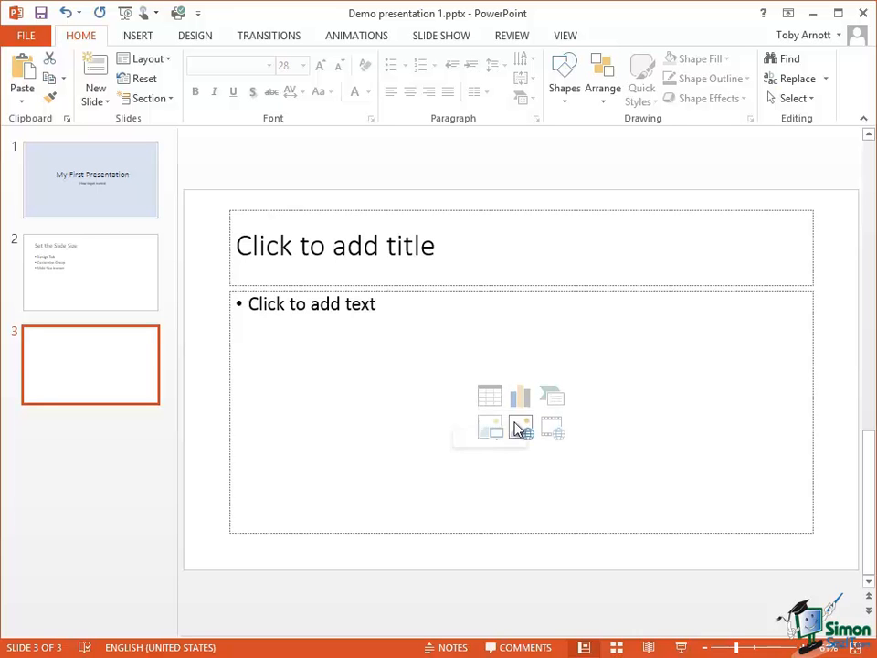
mouse_move(523, 429)
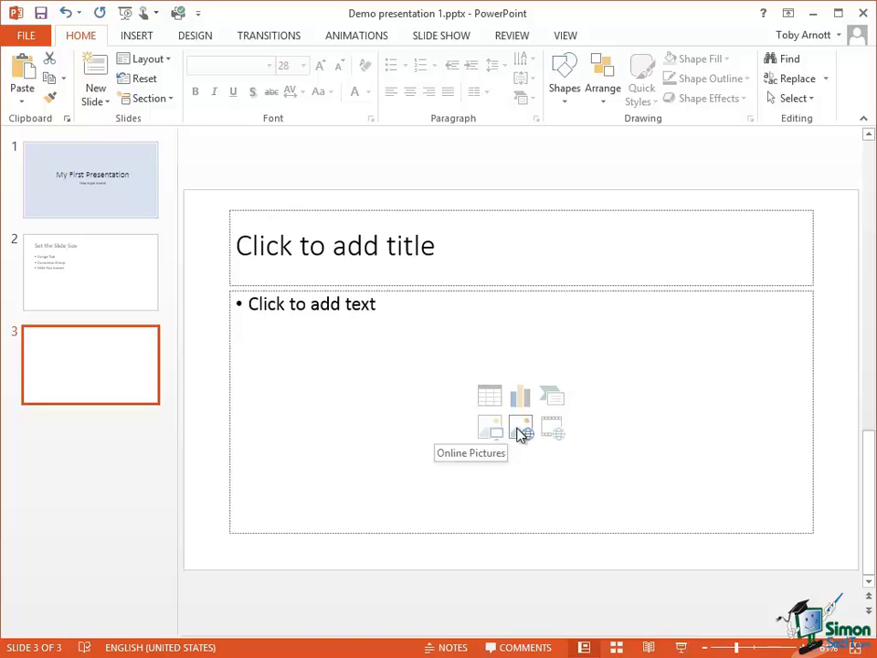
mouse_move(552, 428)
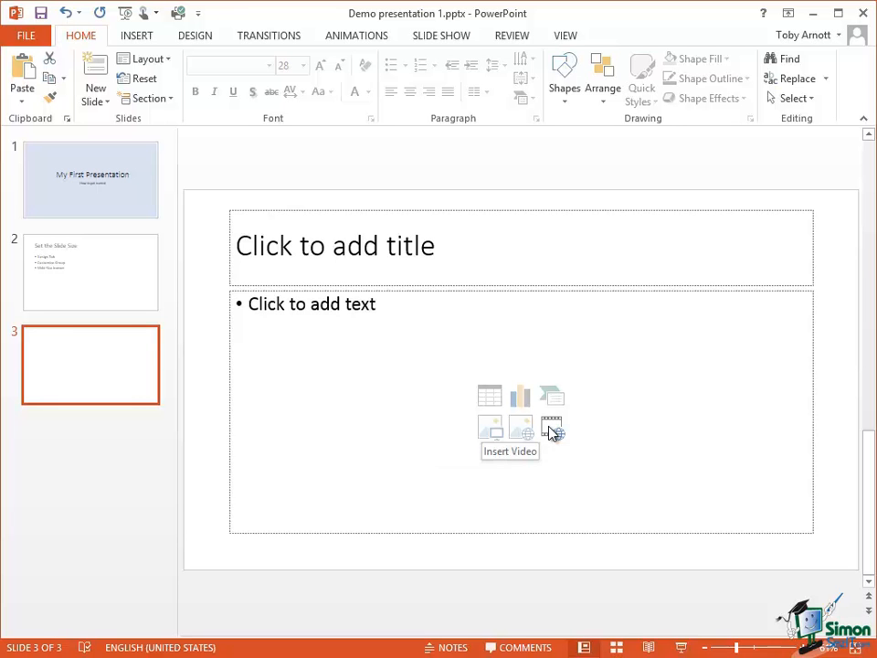
mouse_move(603, 468)
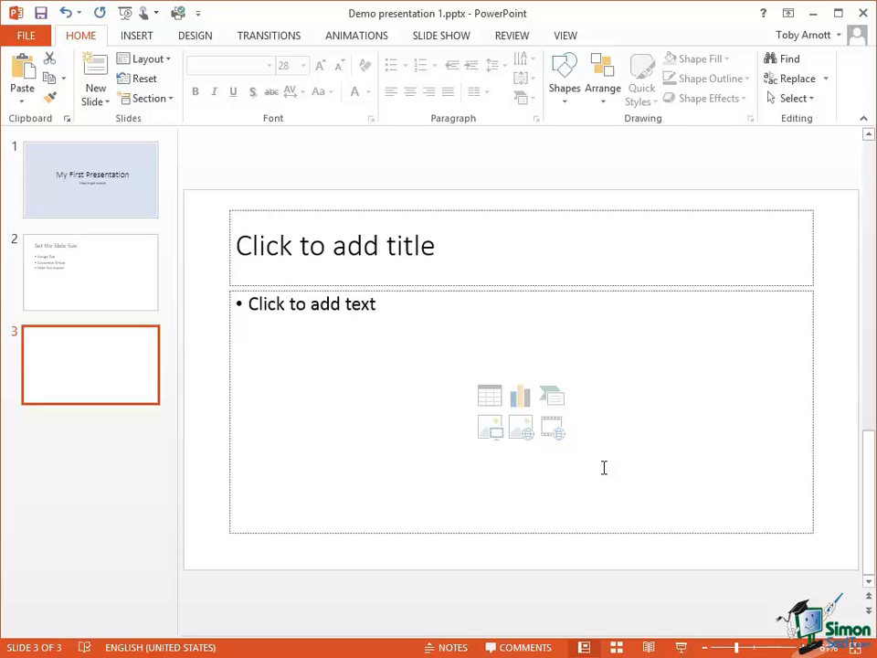
mouse_move(325, 314)
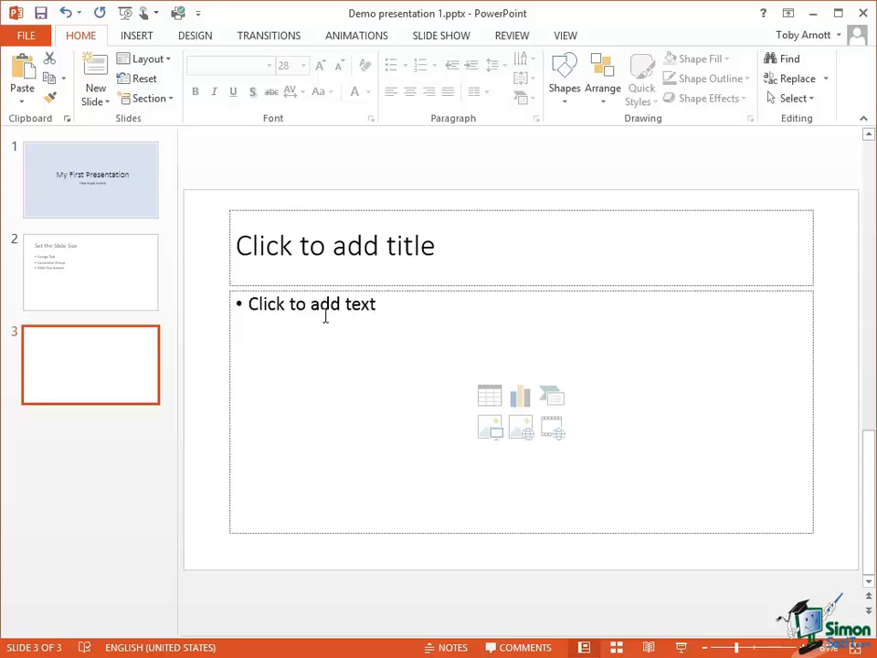
mouse_move(533, 483)
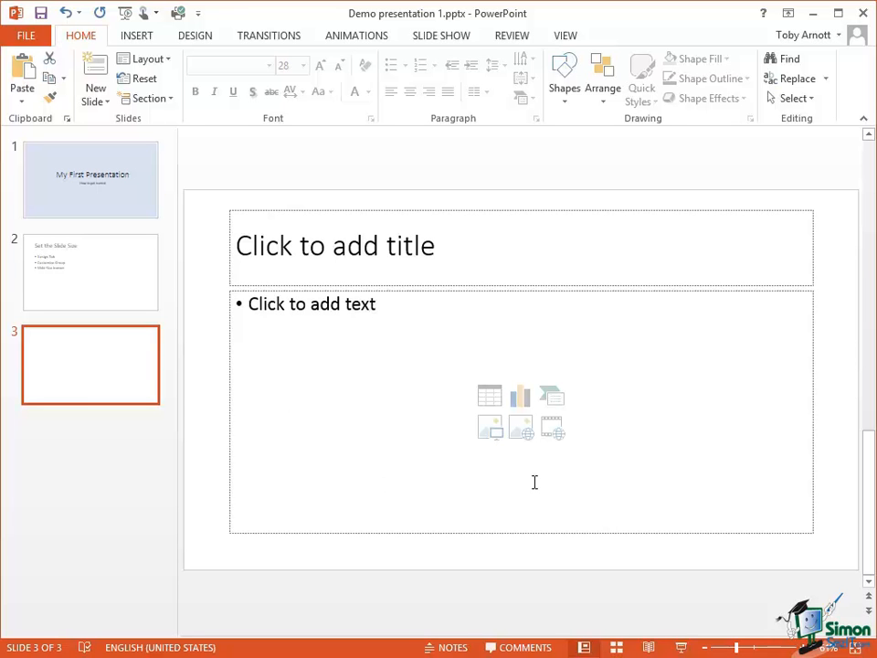
mouse_move(526, 475)
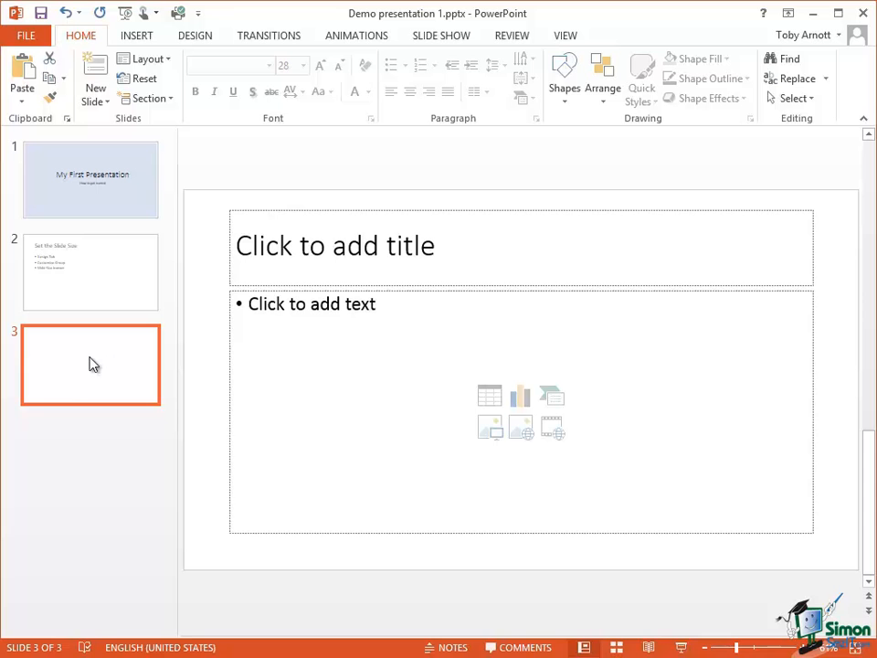
mouse_move(84, 364)
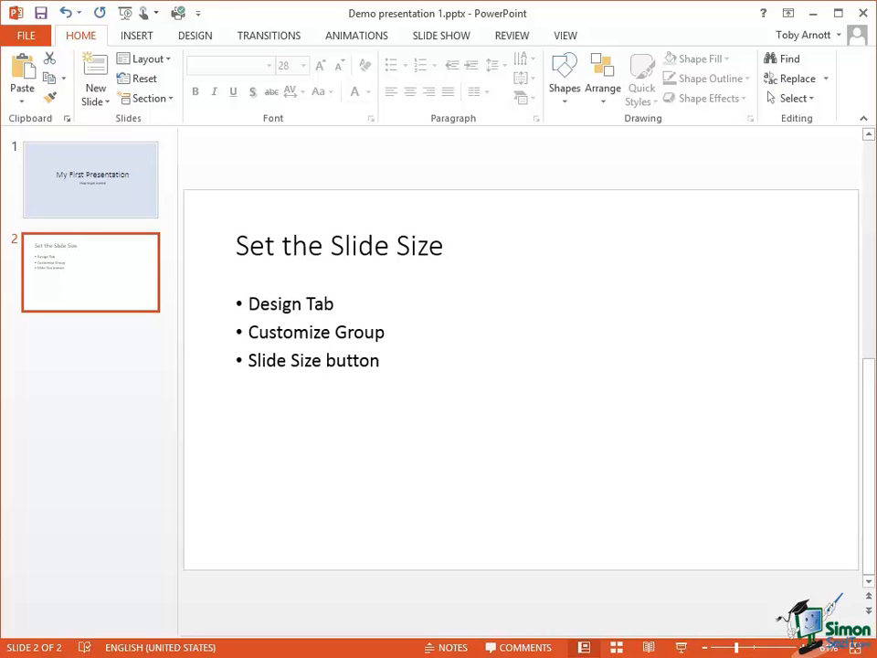
mouse_move(77, 271)
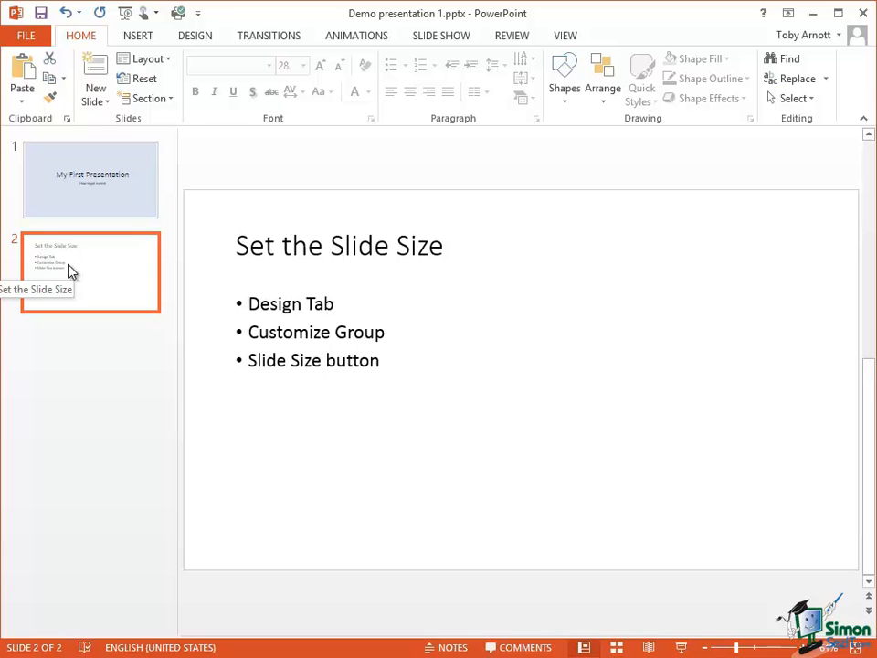
mouse_move(64, 245)
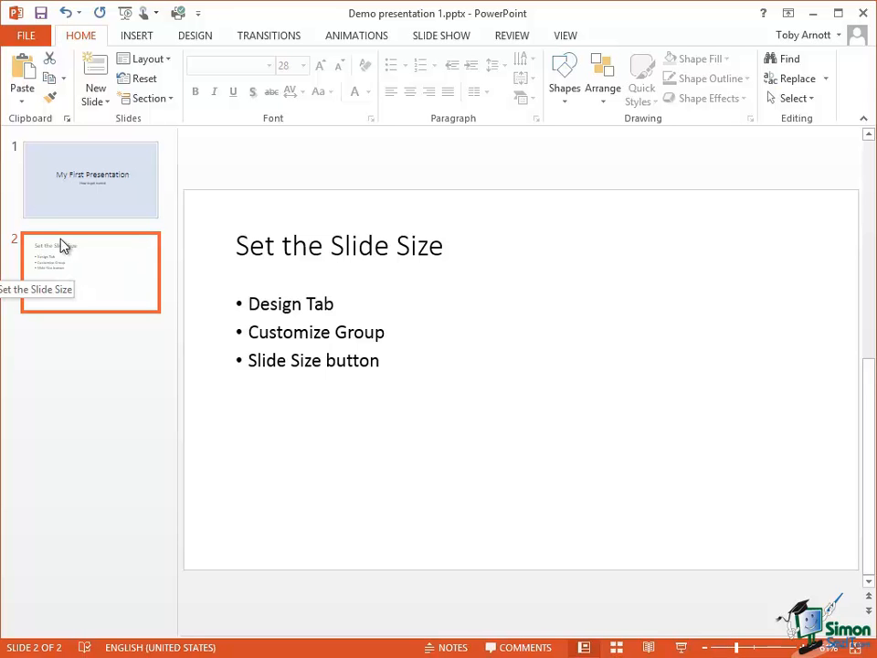
mouse_move(40, 125)
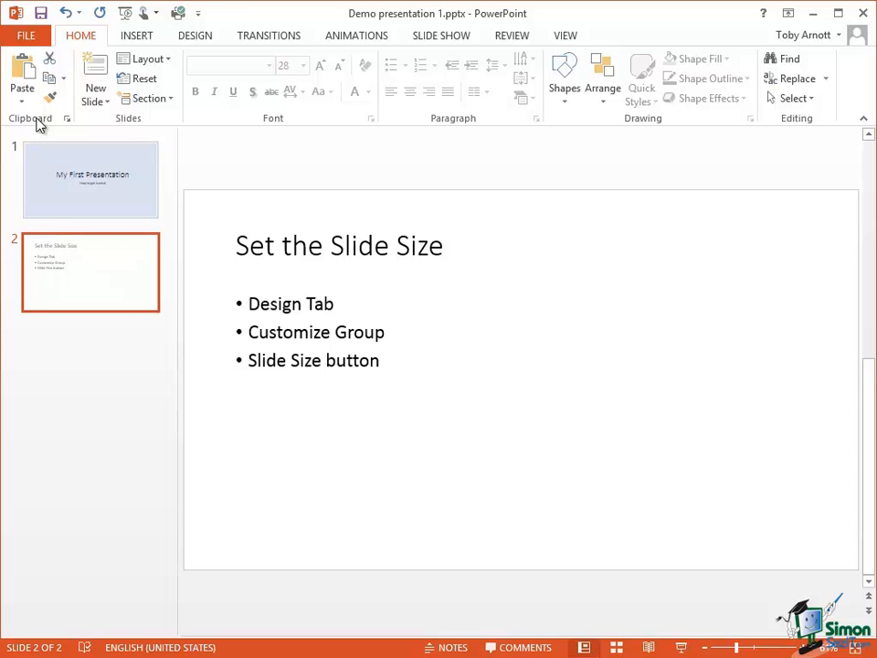
mouse_move(49, 81)
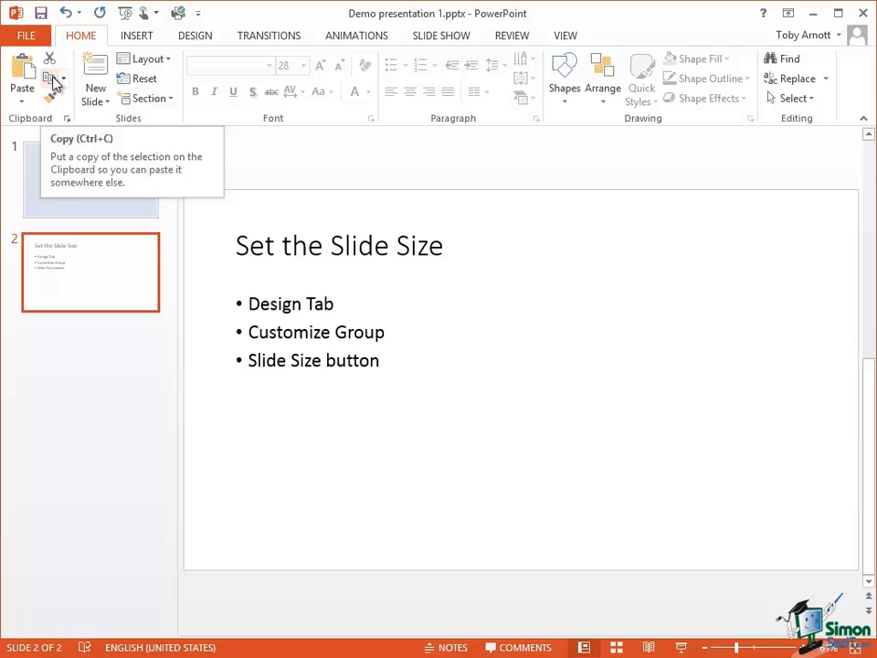
mouse_move(22, 75)
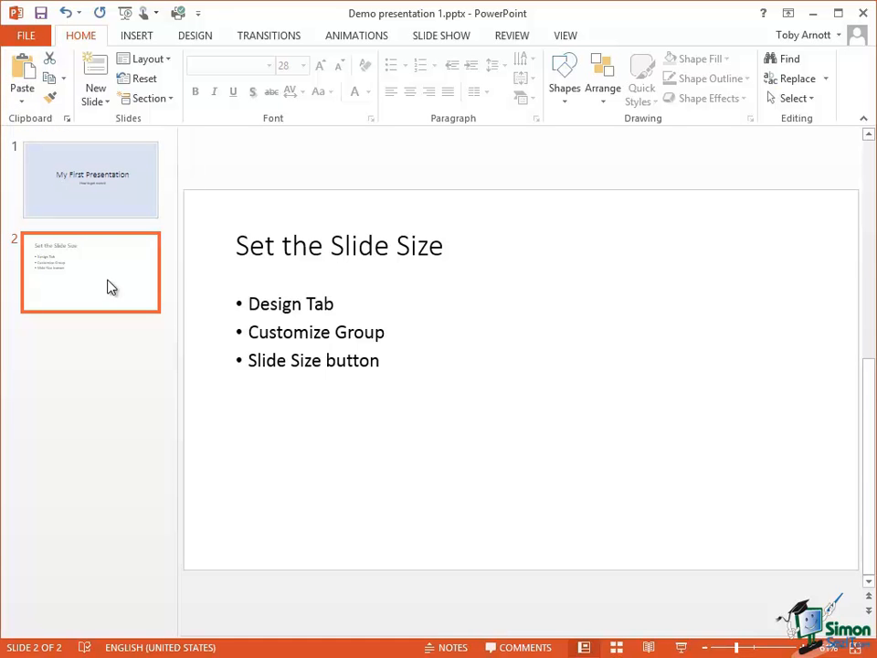
mouse_move(126, 494)
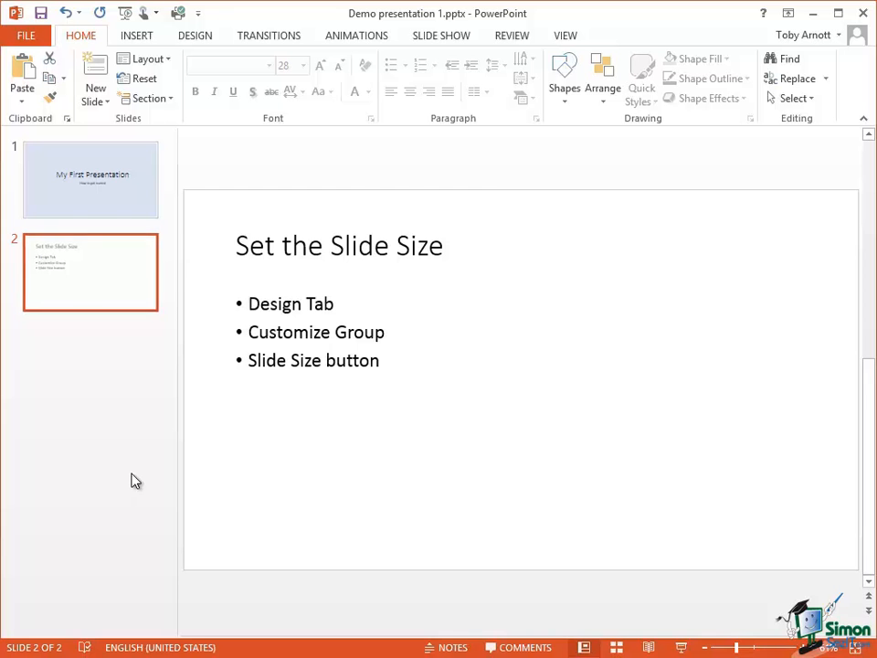
Duplicate the 'Set the Slide Size' slide as slide 3 via the thumbnail pane menu.
right_click(92, 179)
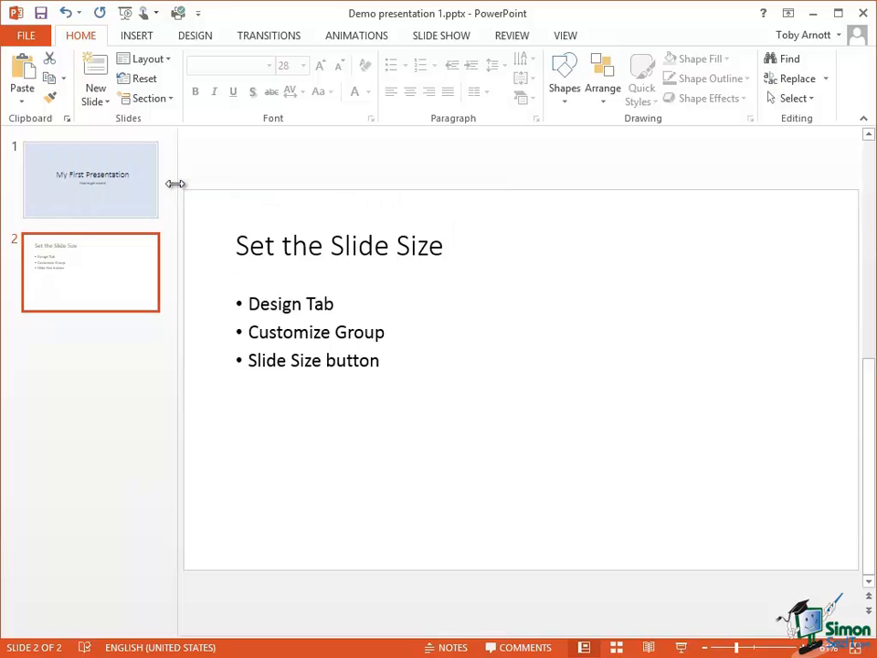
right_click(91, 179)
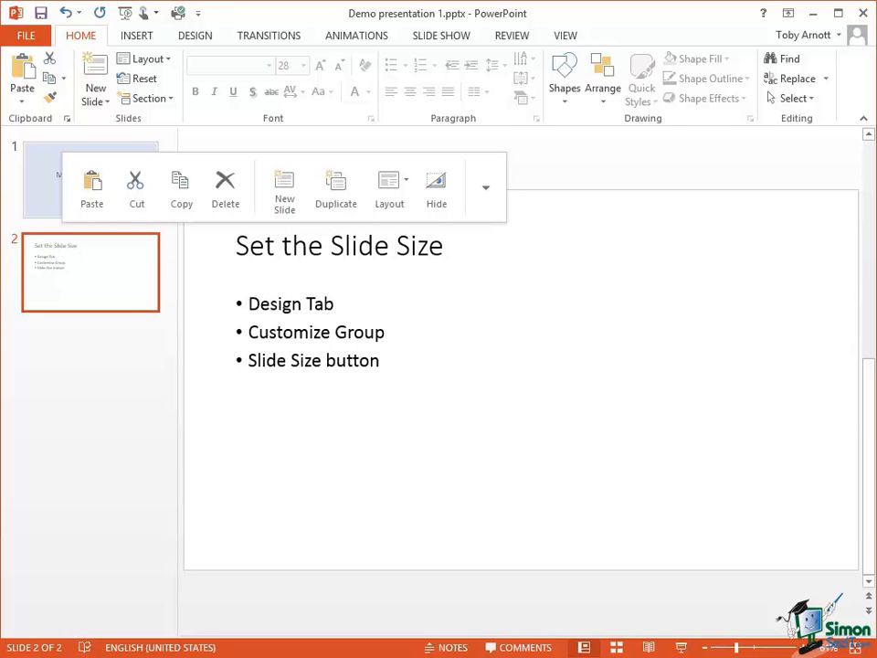
left_click(91, 183)
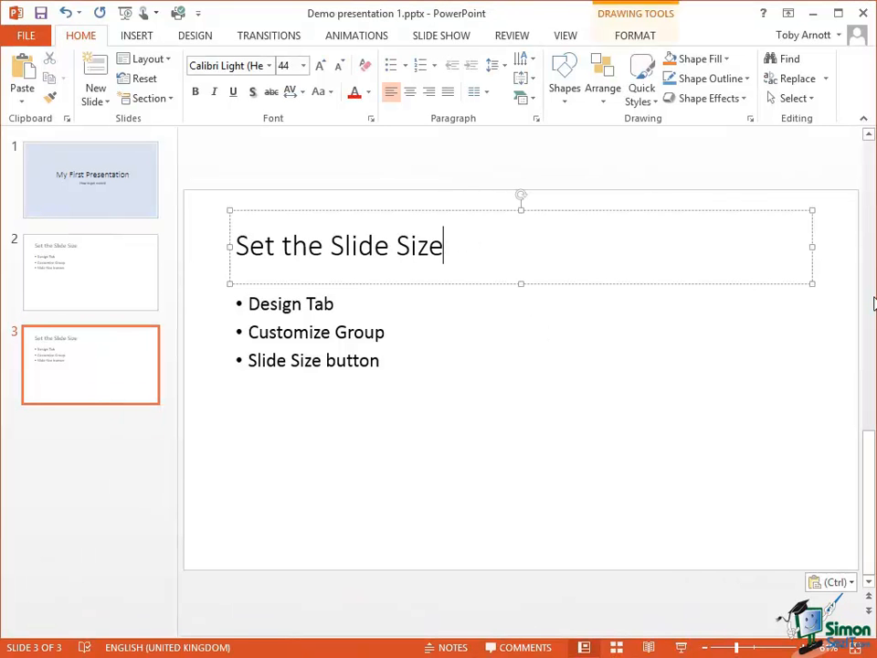
Retitle slide 3 'Format the Background' and change its last bullet to 'Format Background'.
key("BackSpace")
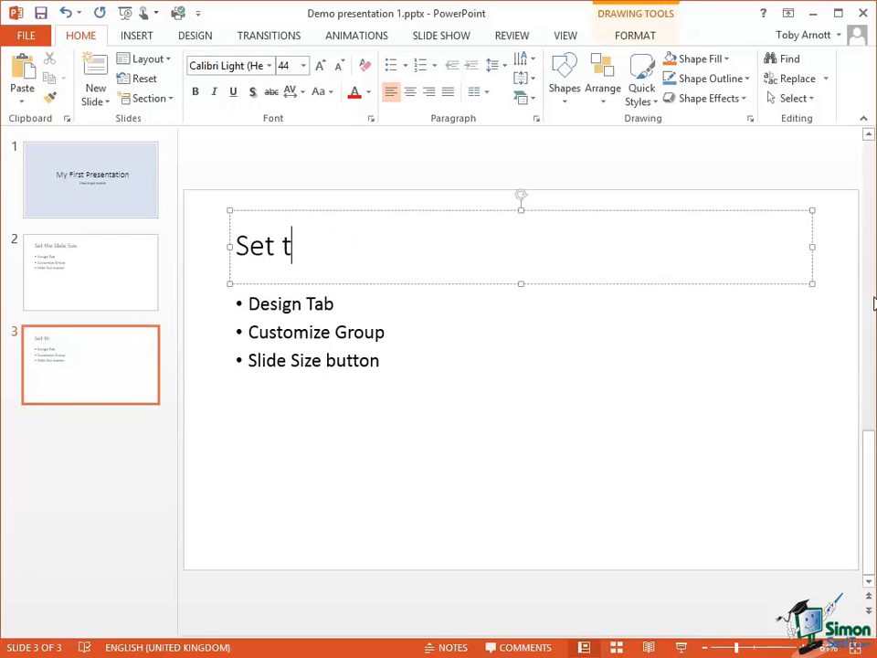
type("Format the")
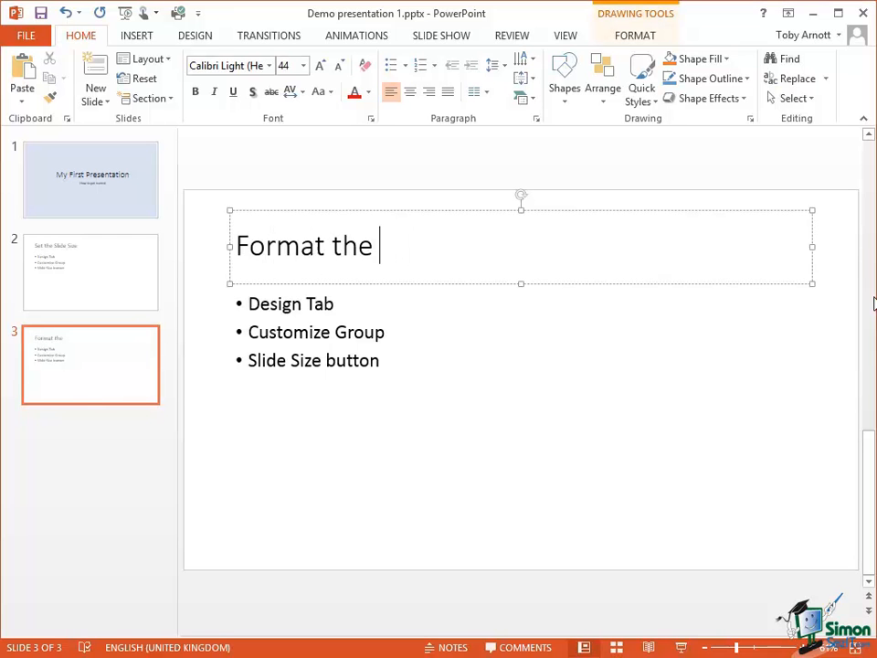
type("Backgrou")
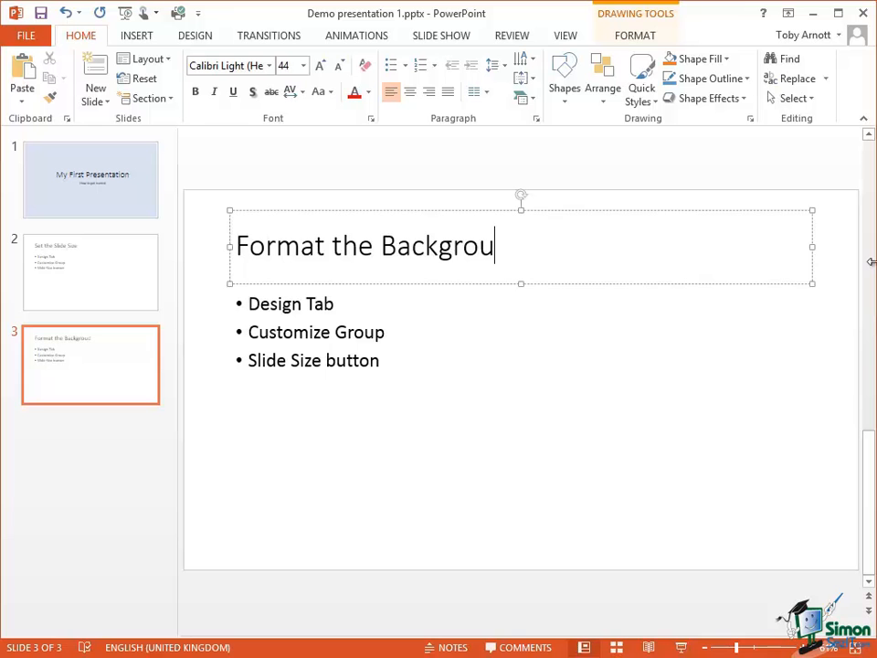
type("nd")
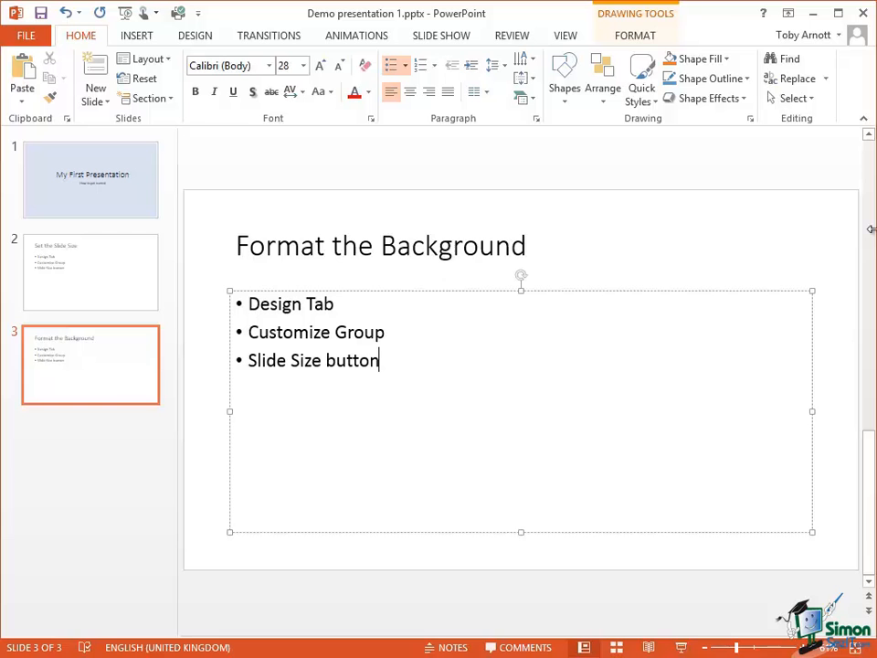
key("Backspace")
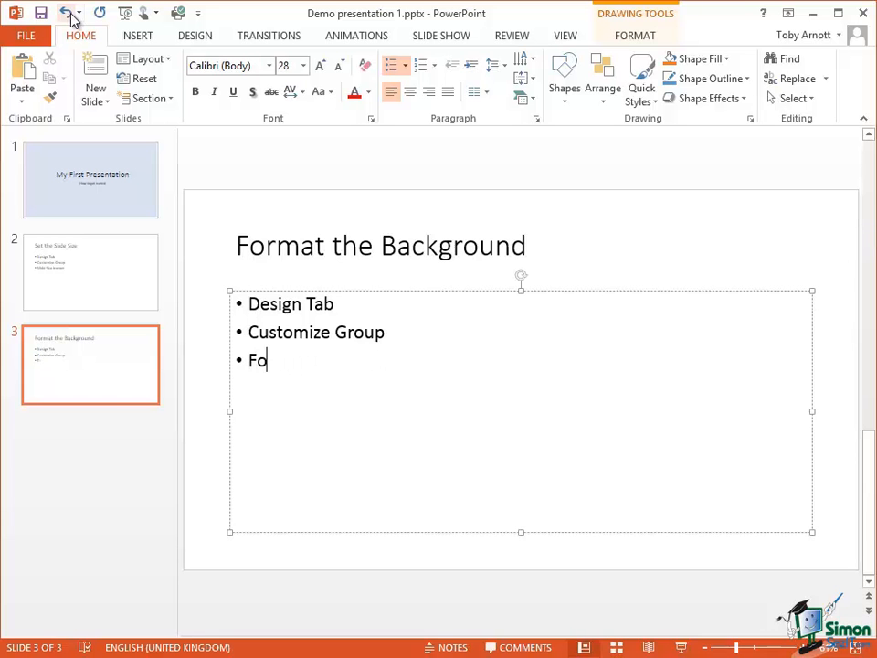
type("rmat Background")
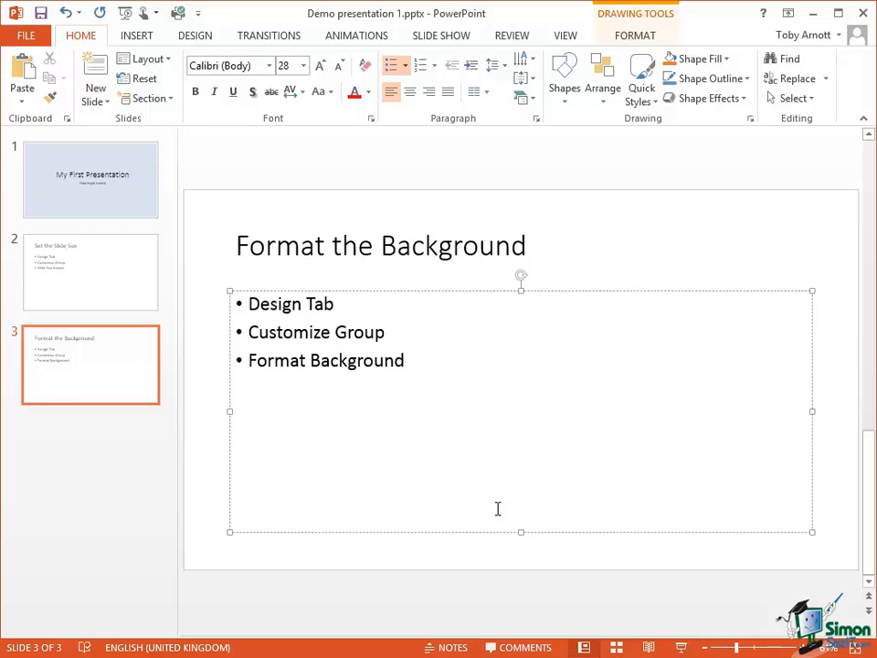
mouse_move(355, 404)
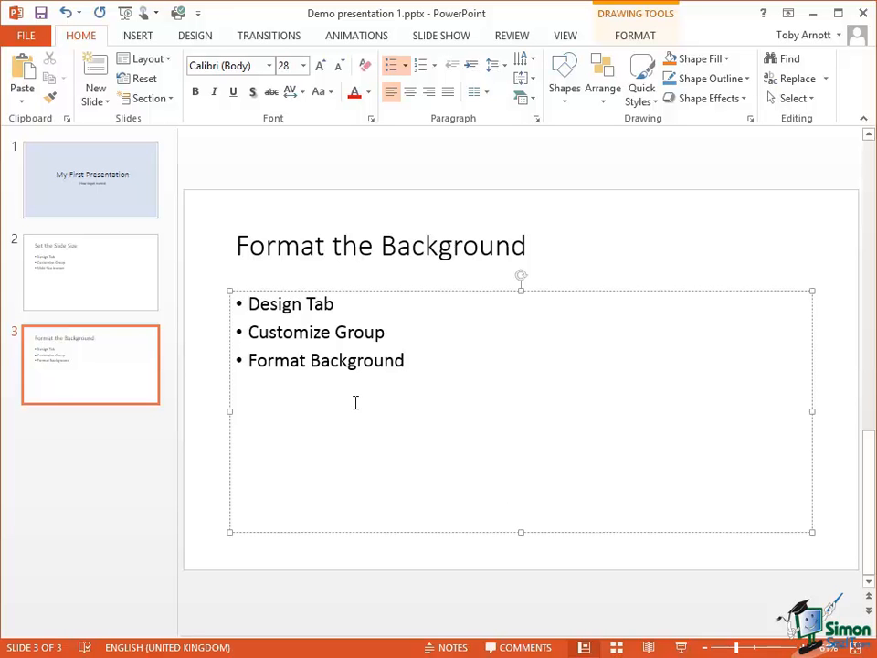
mouse_move(71, 161)
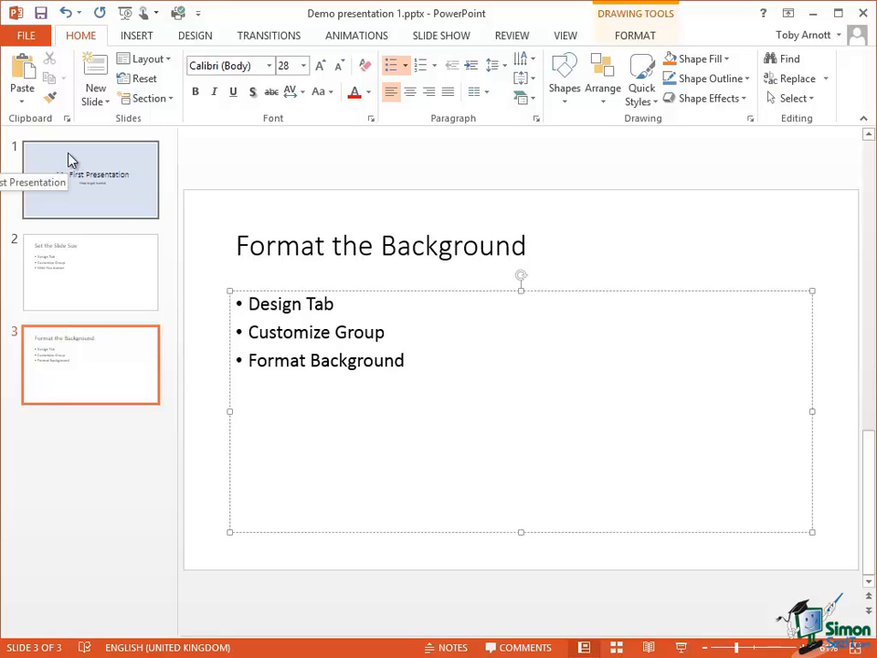
Apply slide 1's light blue background to all slides via Format Background, then start the slide show.
left_click(92, 179)
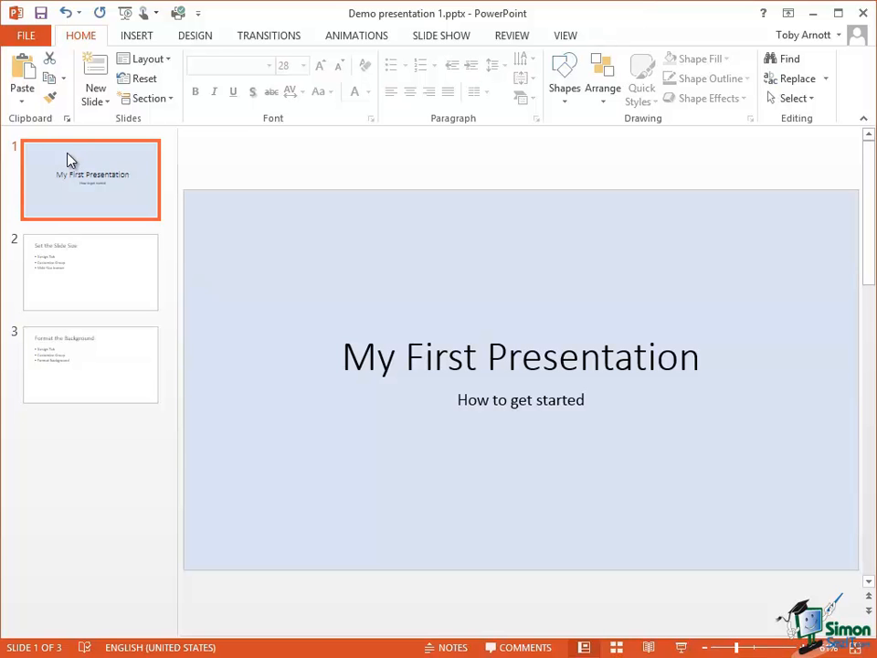
left_click(194, 35)
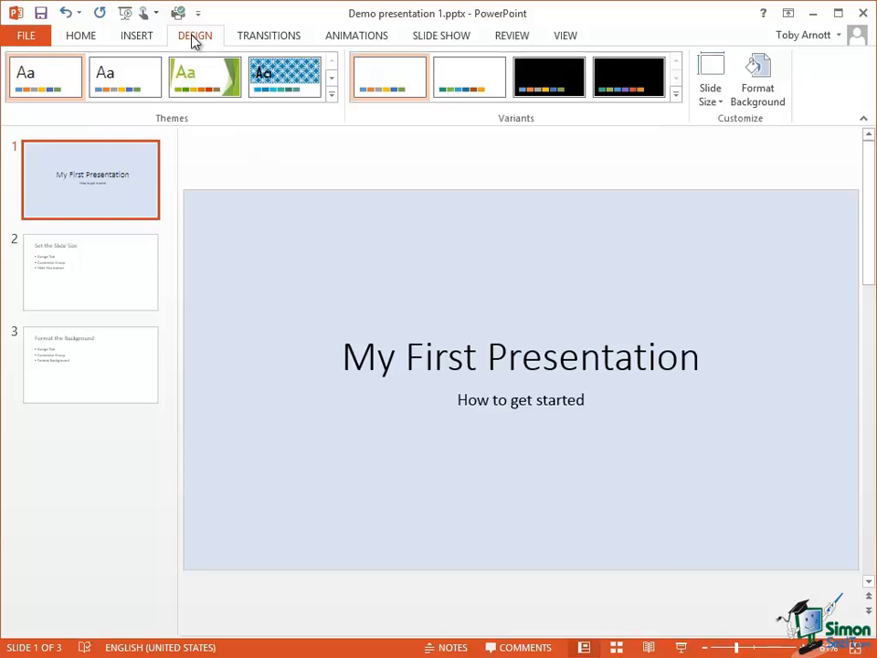
left_click(757, 82)
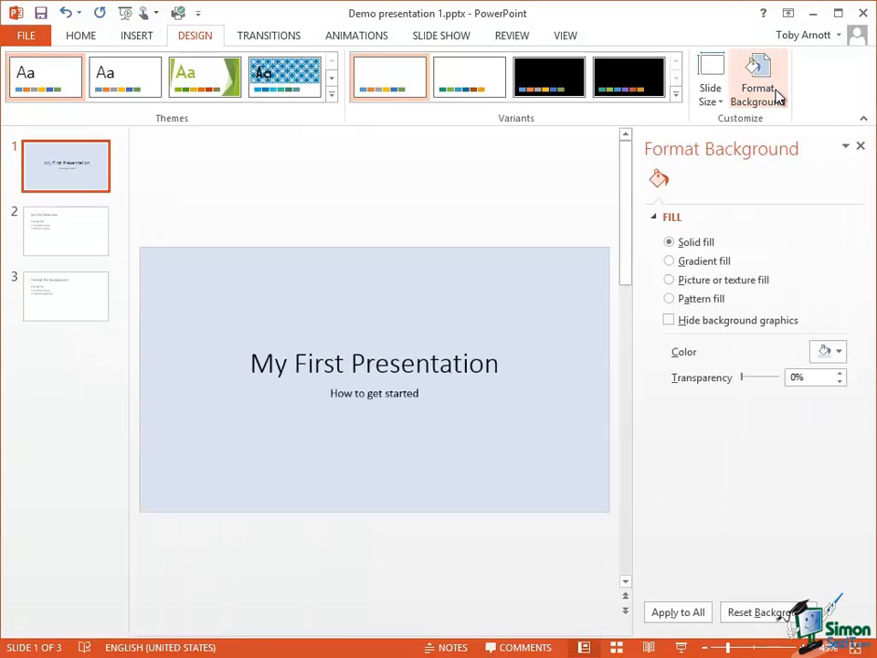
left_click(840, 351)
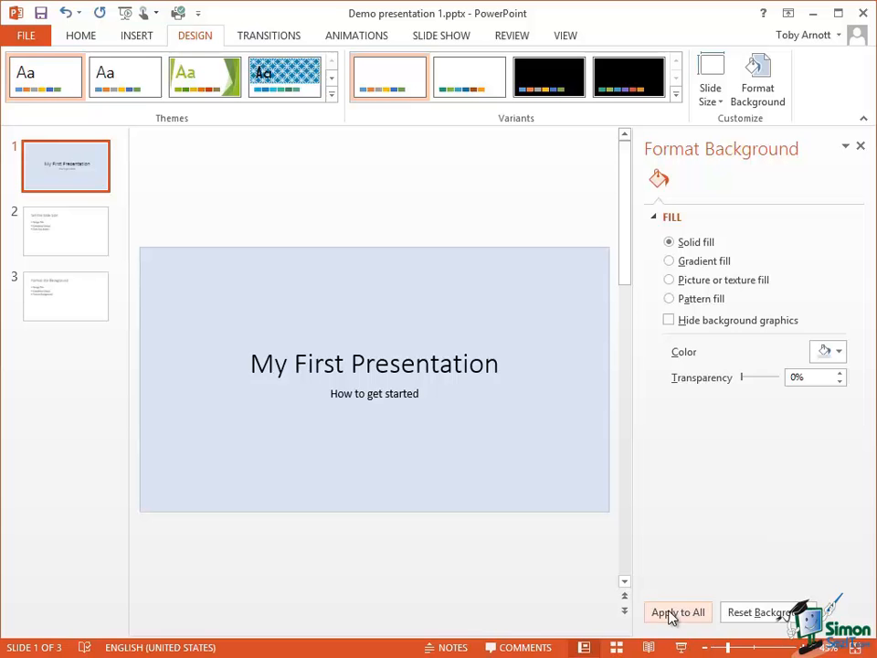
left_click(677, 611)
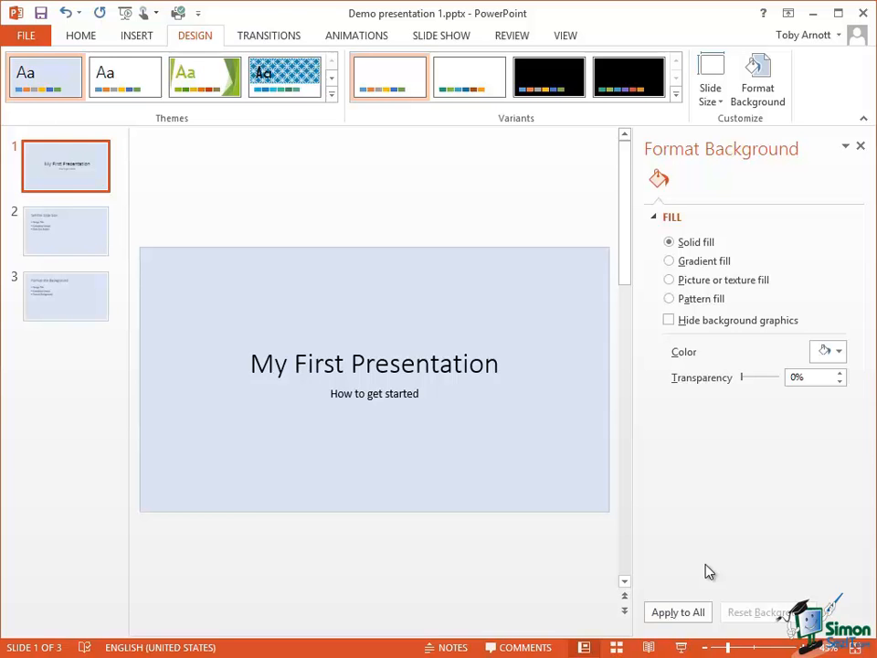
left_click(565, 35)
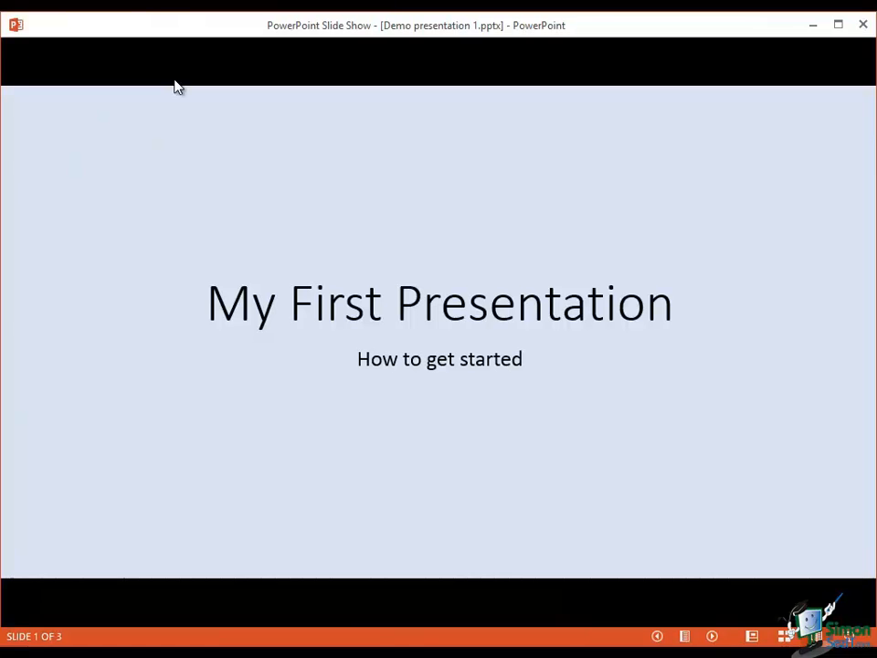
mouse_move(183, 88)
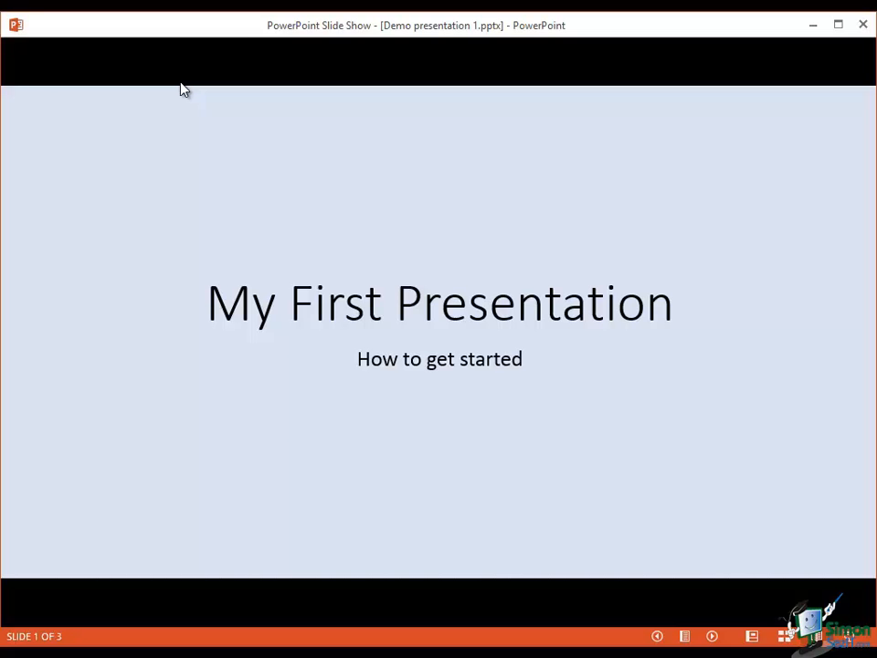
mouse_move(410, 128)
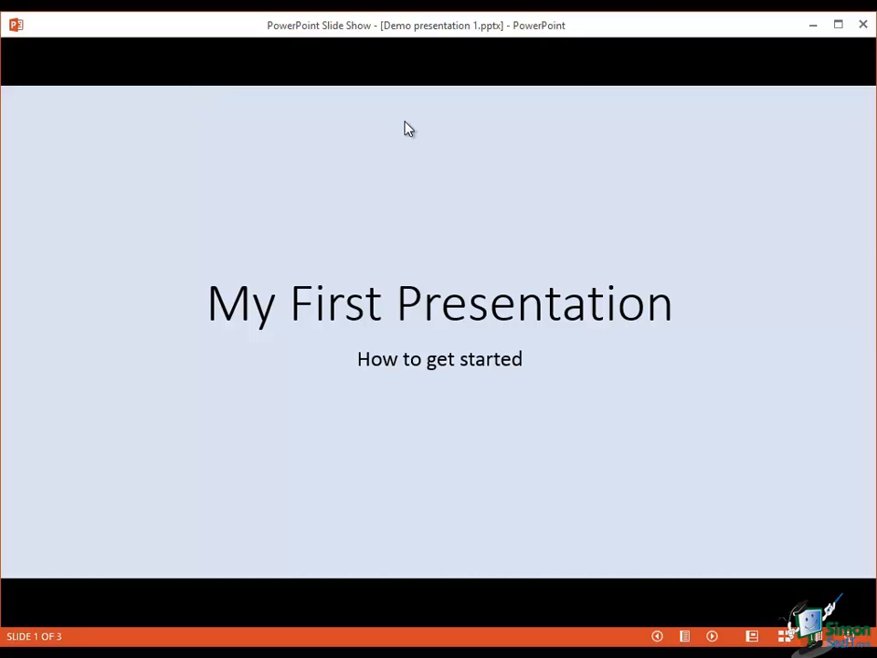
mouse_move(797, 62)
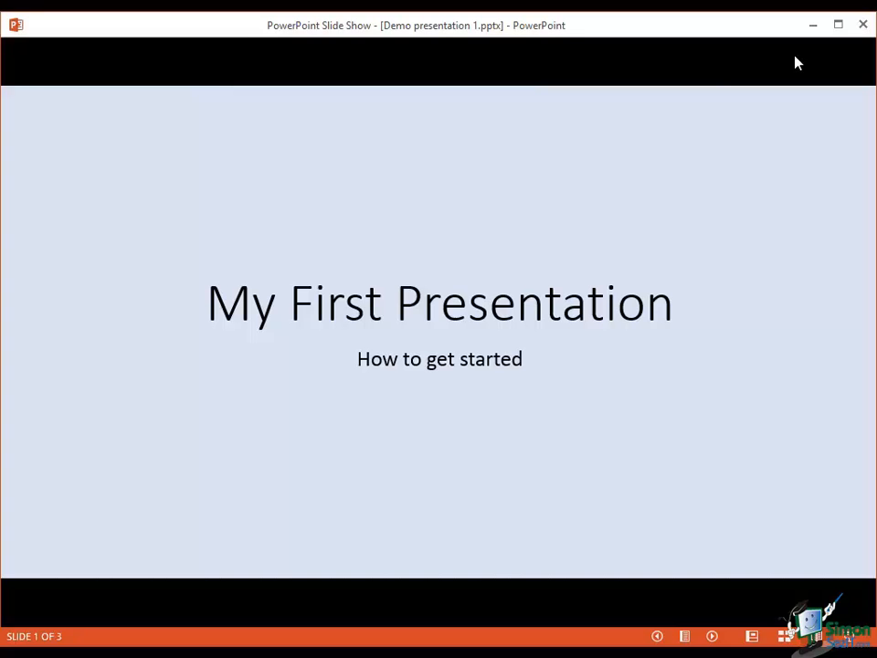
mouse_move(592, 51)
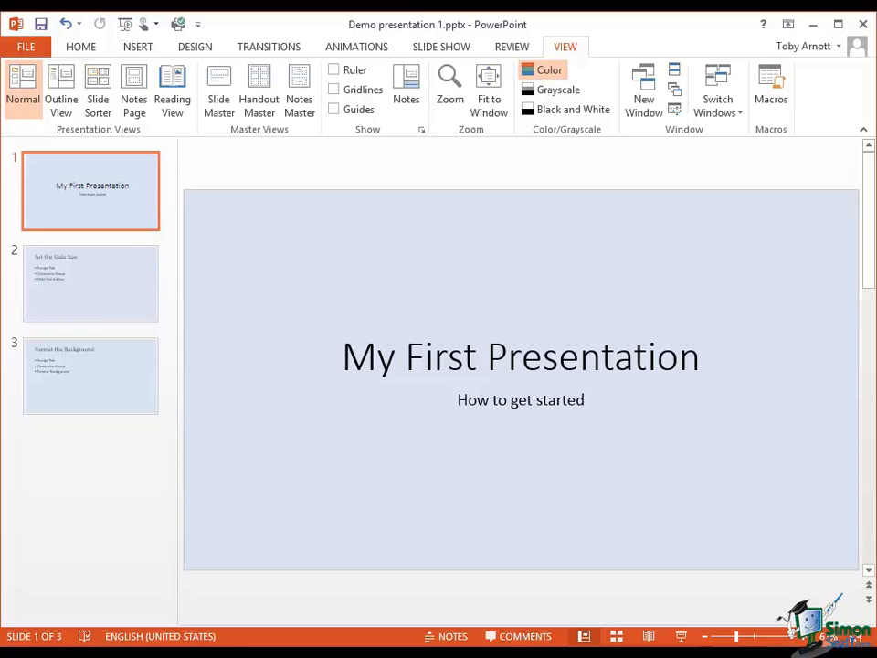
Return to Normal view and select slide 2, 'Set the Slide Size', for editing.
left_click(91, 283)
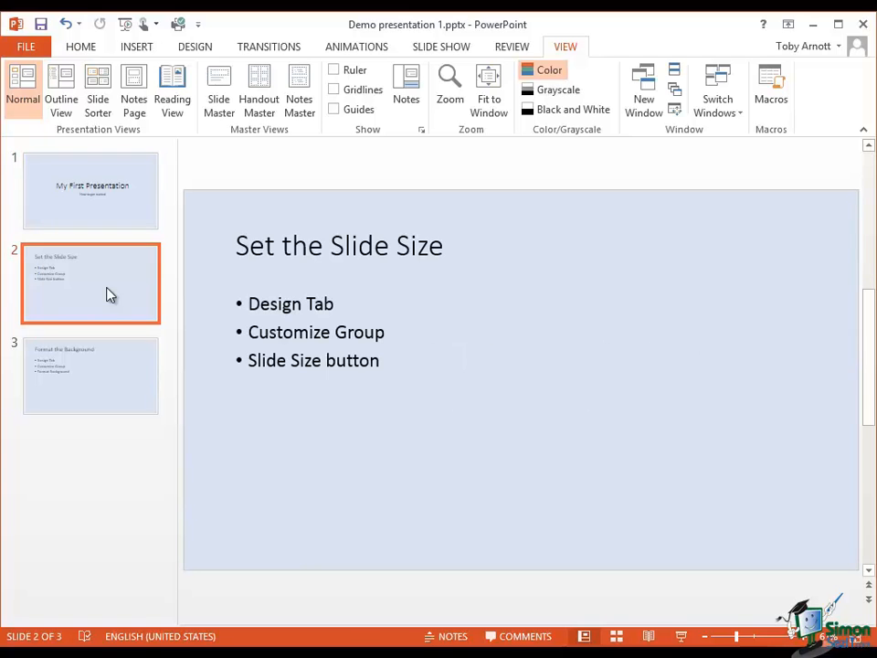